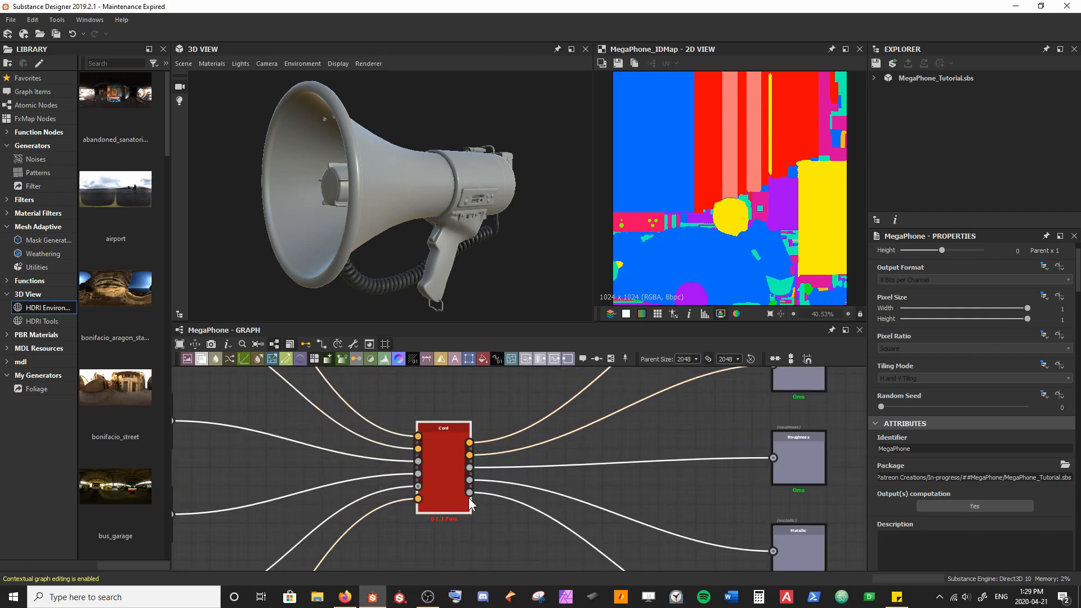
# Create a new unsaved package and start a new Substance Graph inside it.
pyautogui.rightClick(472, 504)
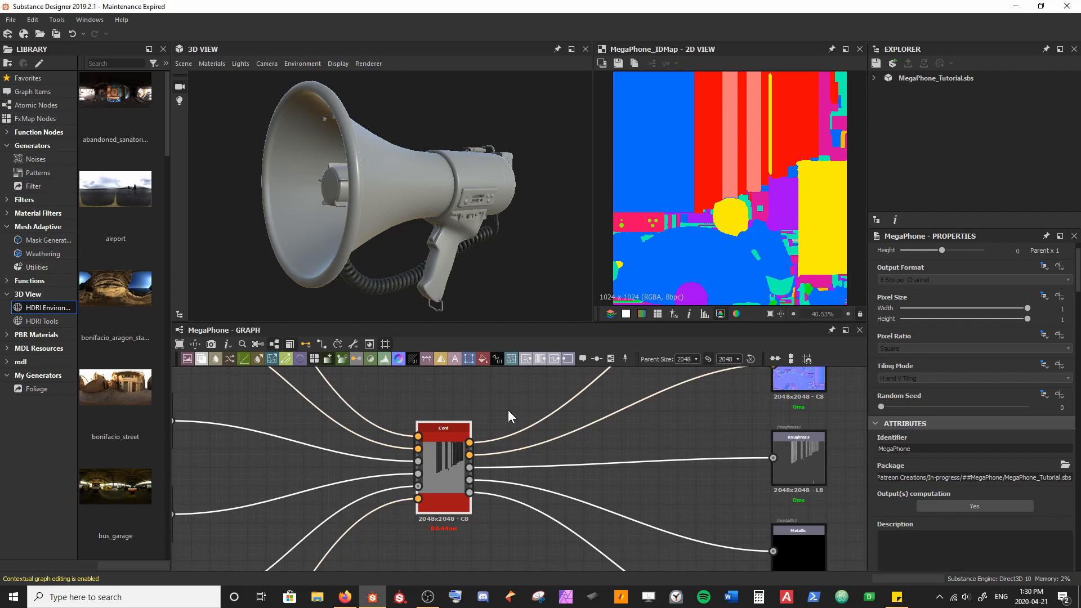
pyautogui.moveTo(508, 411)
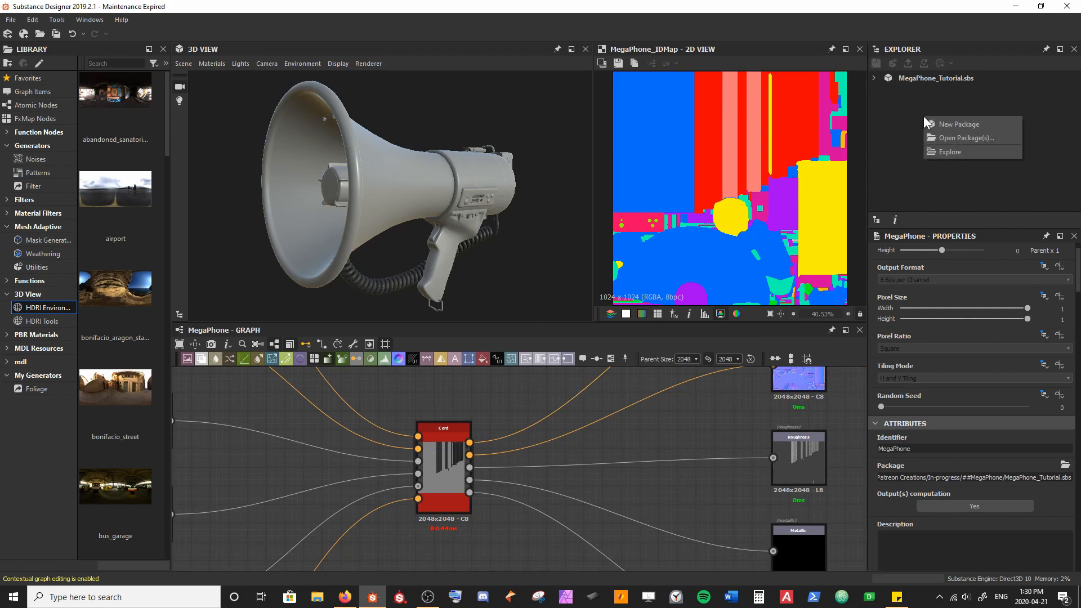
pyautogui.moveTo(970, 128)
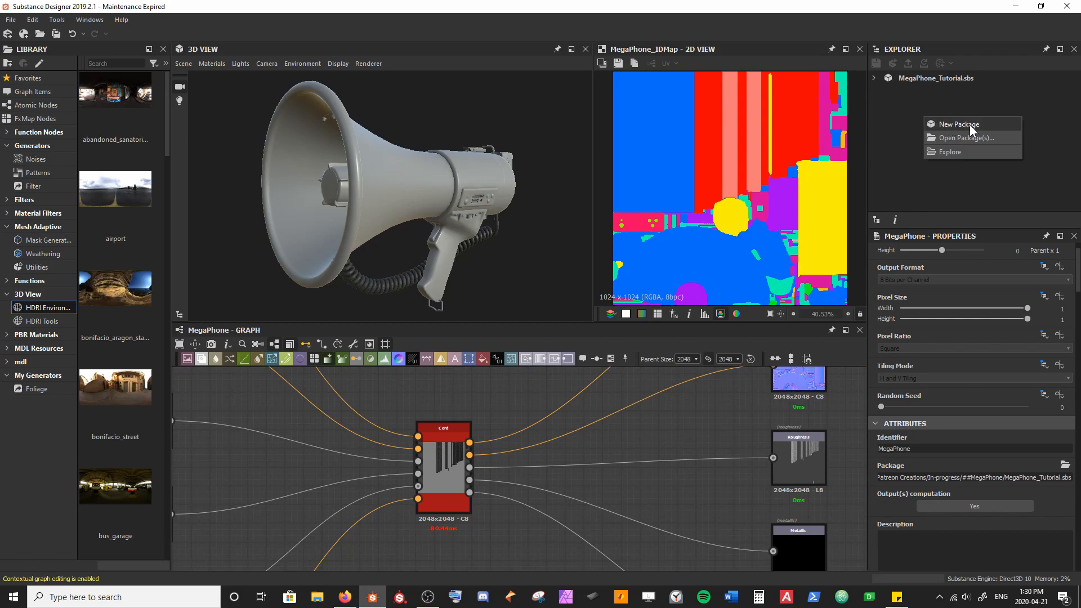
pyautogui.click(959, 124)
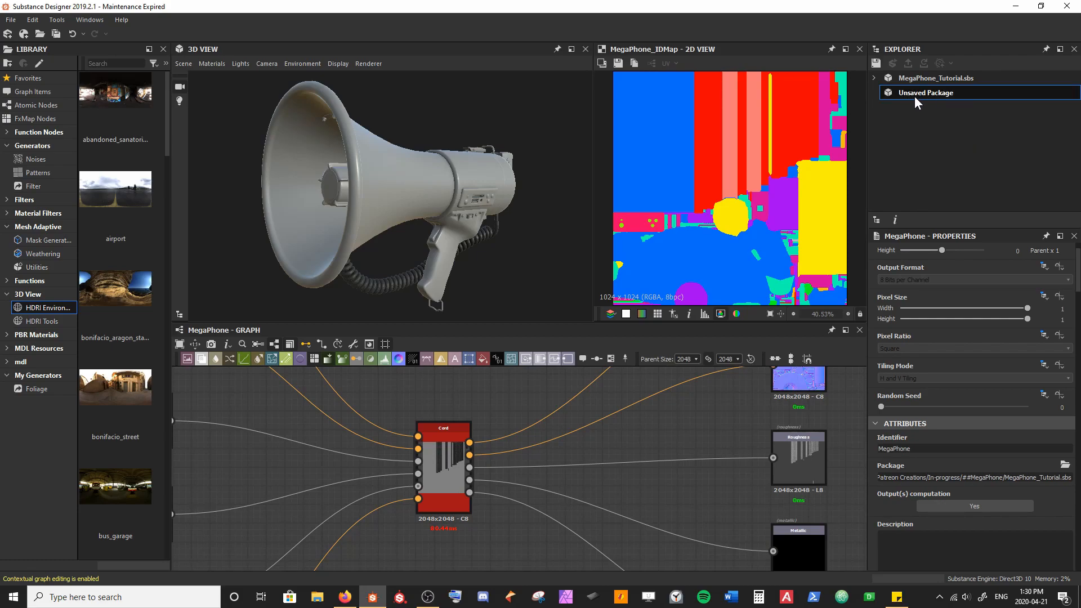
pyautogui.rightClick(925, 92)
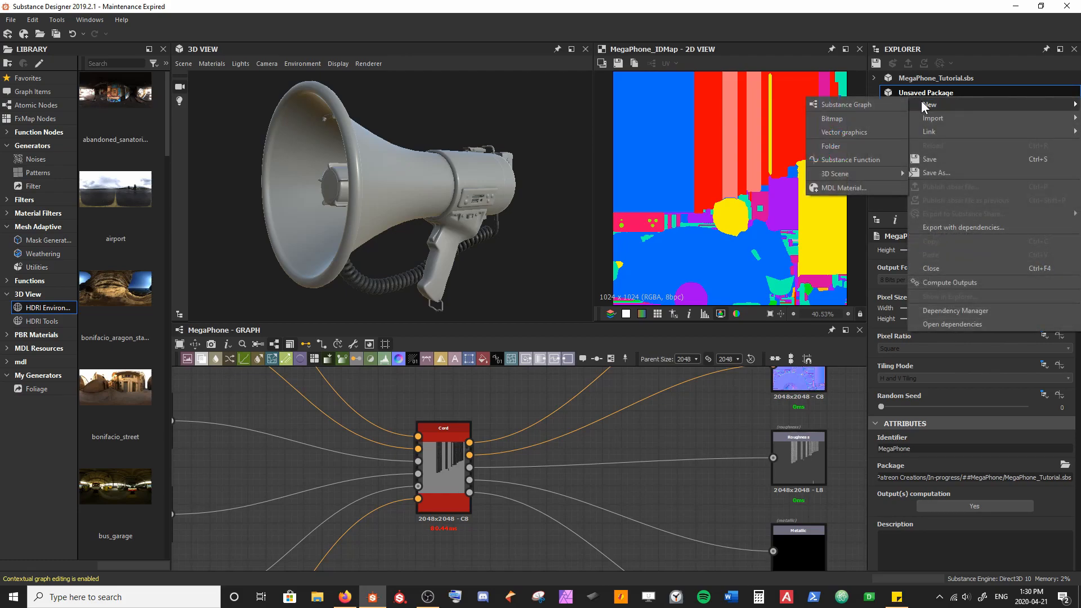
pyautogui.click(847, 104)
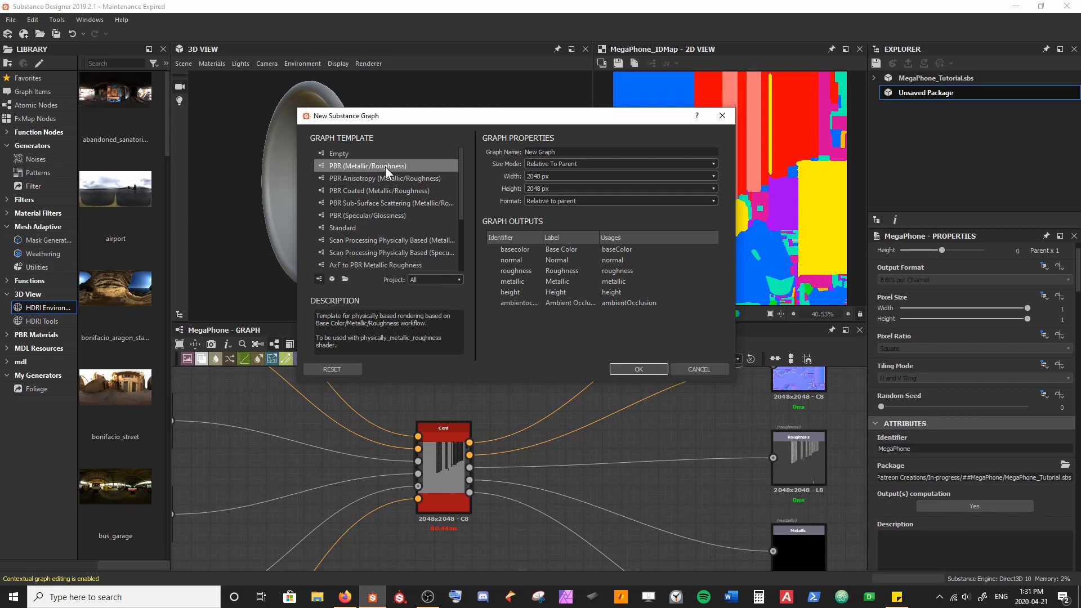
pyautogui.moveTo(358, 170)
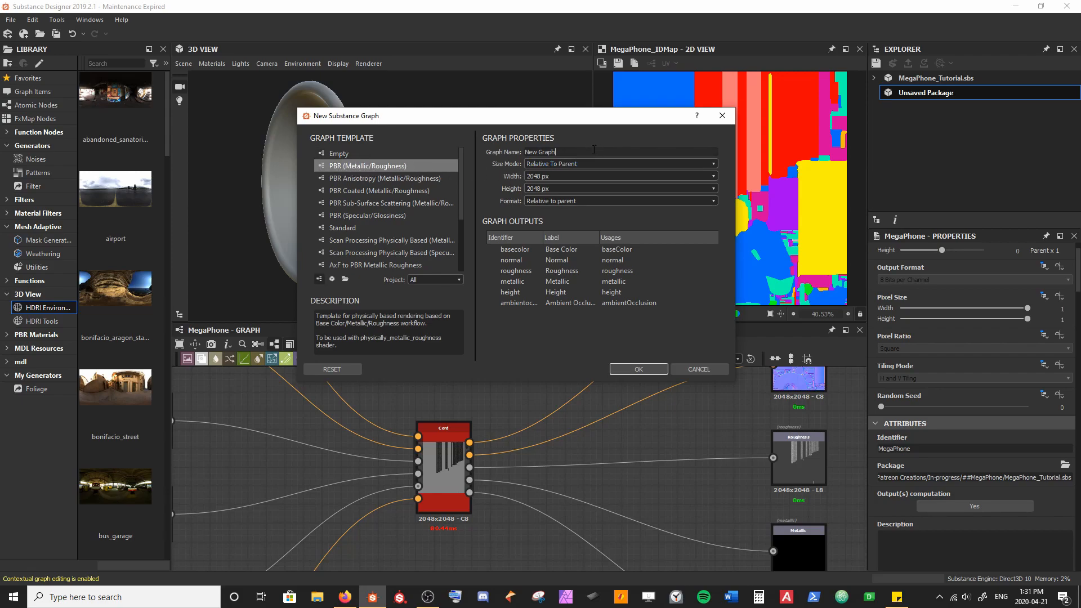
# Create the PBR Metallic/Roughness graph named 'MegaPhone Template' at 2048 px.
pyautogui.doubleClick(540, 151)
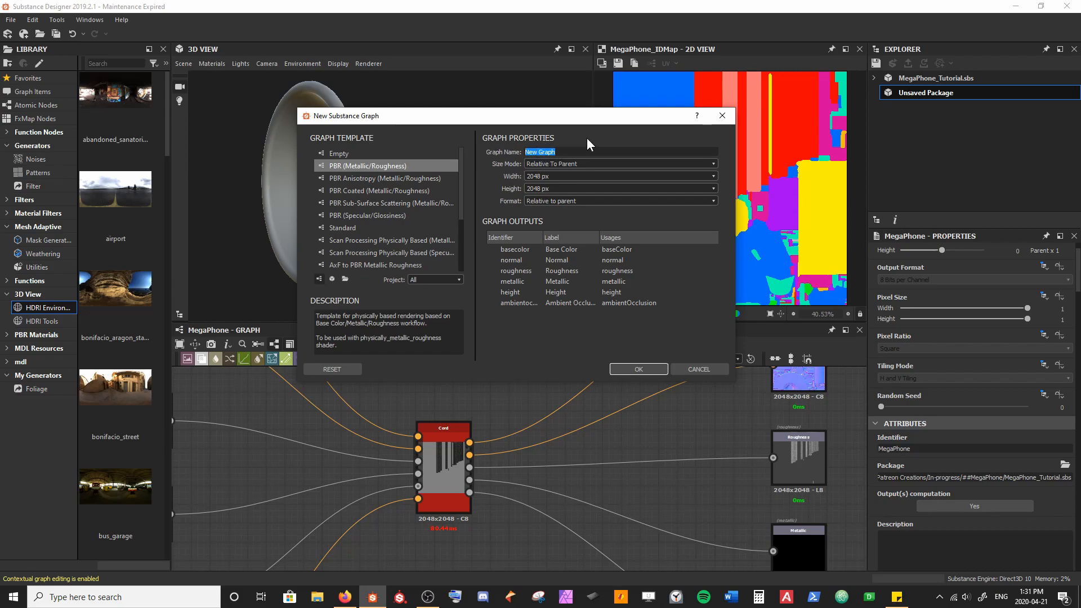
pyautogui.write('MegaPhone T')
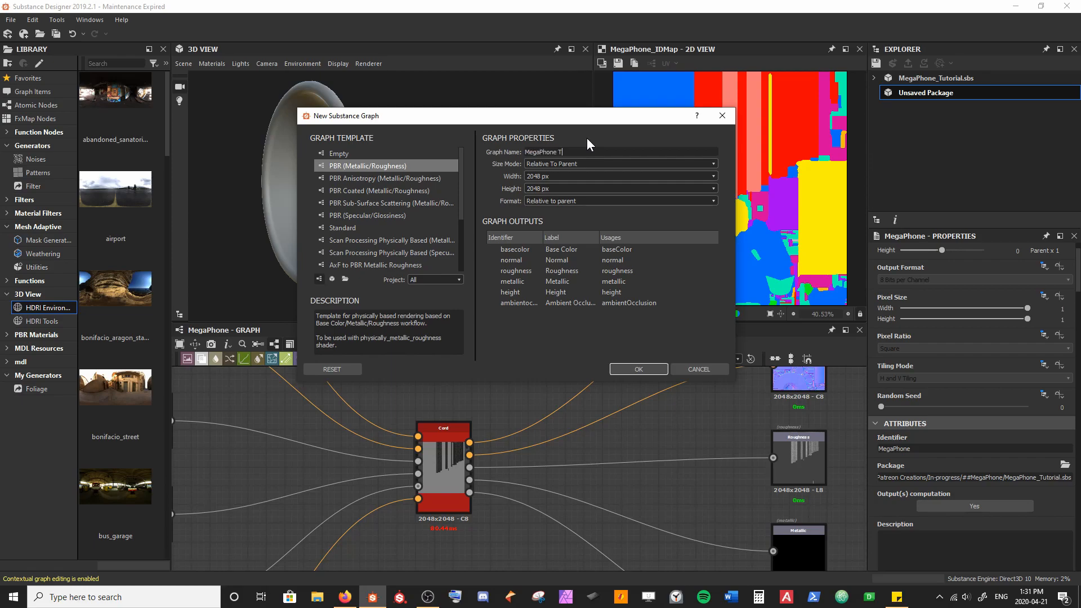
pyautogui.write('emplate')
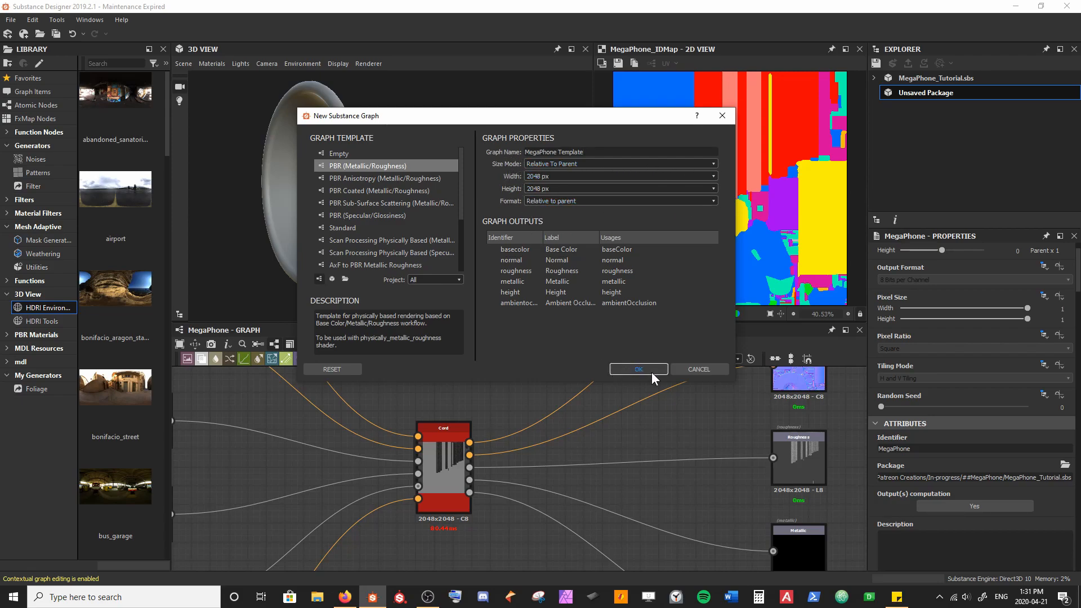
pyautogui.click(636, 369)
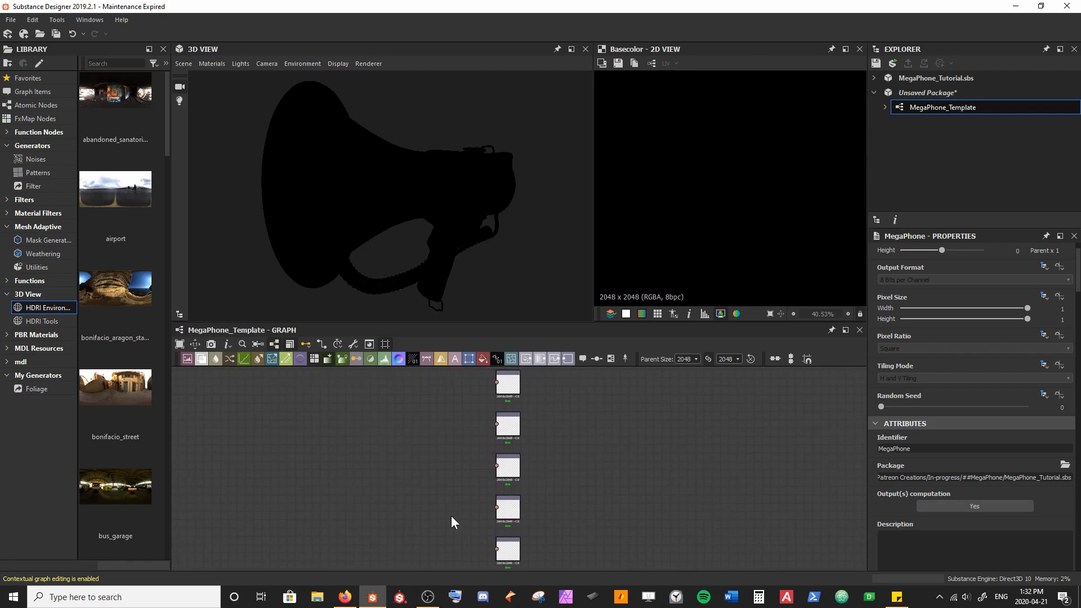
pyautogui.moveTo(870, 92)
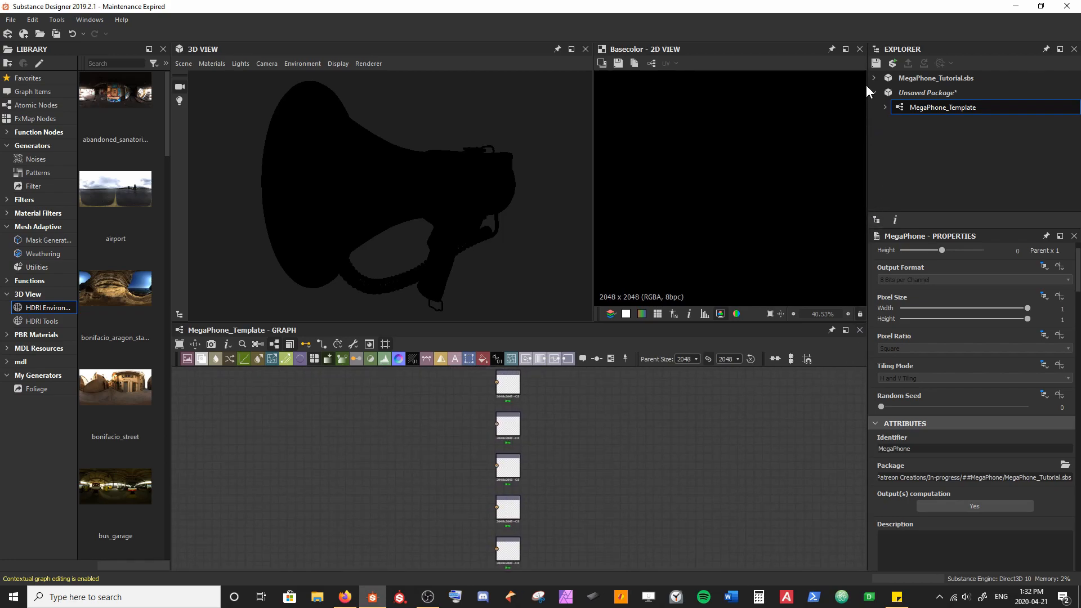
# Expand MegaPhone_Tutorial.sbs and open its Cord graph.
pyautogui.click(874, 77)
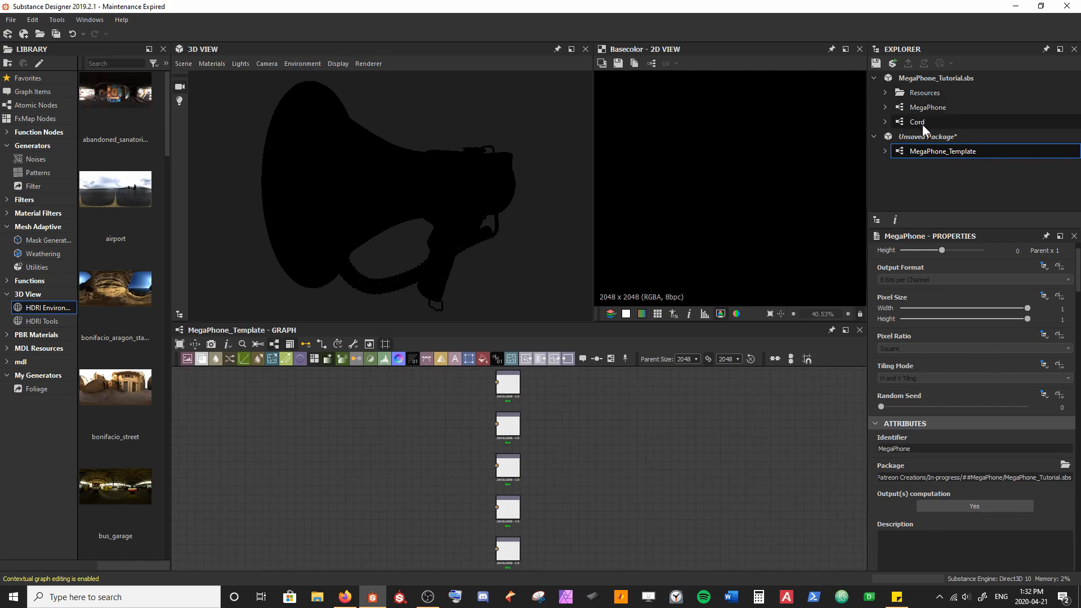
pyautogui.click(917, 122)
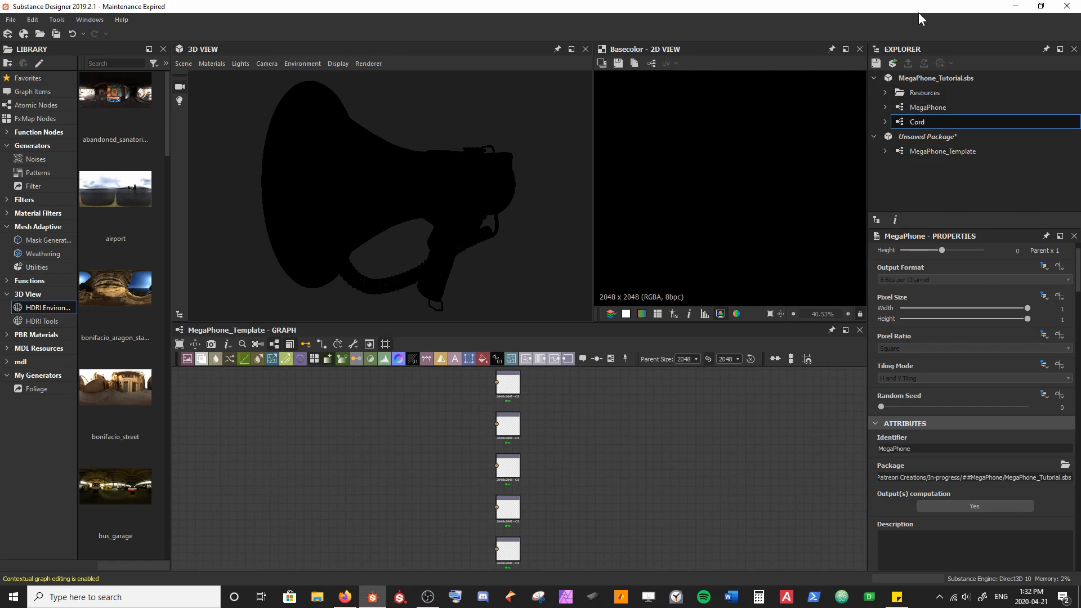
pyautogui.doubleClick(916, 122)
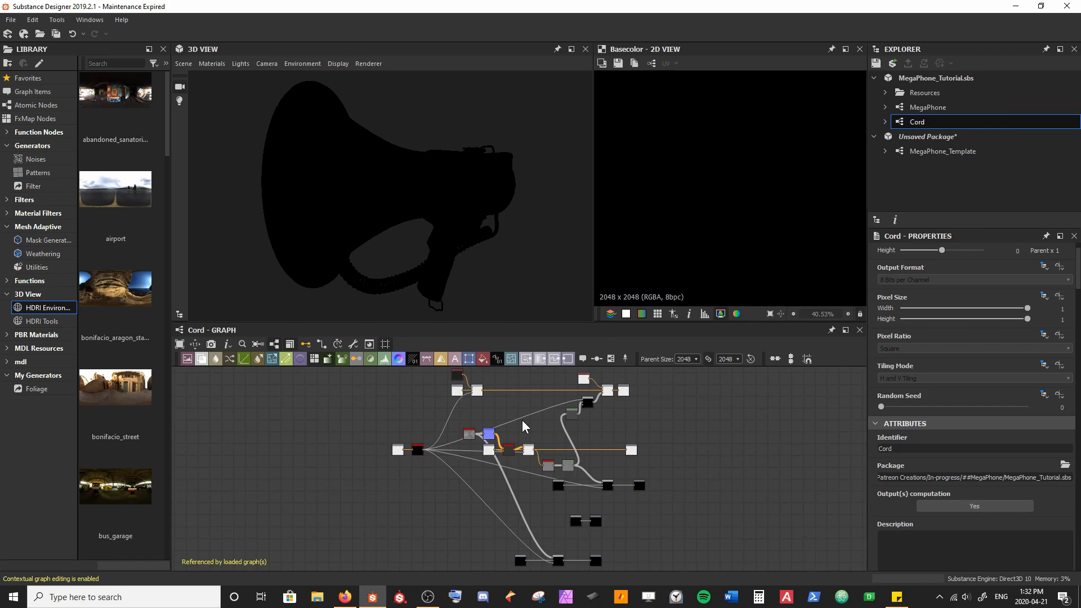
pyautogui.moveTo(523, 420)
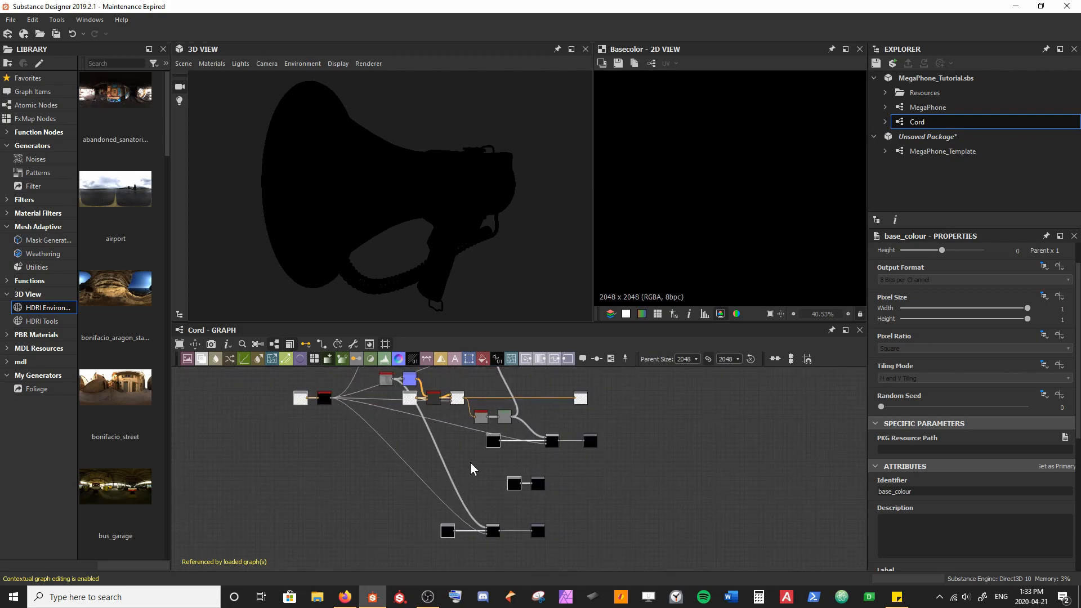
pyautogui.moveTo(954, 158)
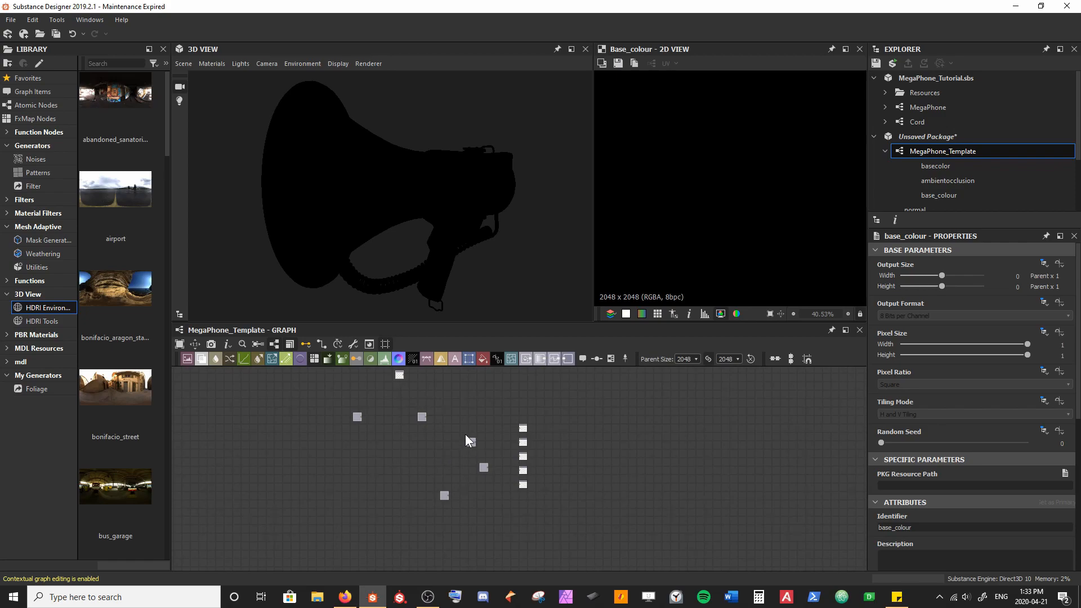
# Position the pasted input nodes, such as base_colour and ID Map, beside the outputs.
pyautogui.moveTo(468, 441); pyautogui.dragTo(428, 461)
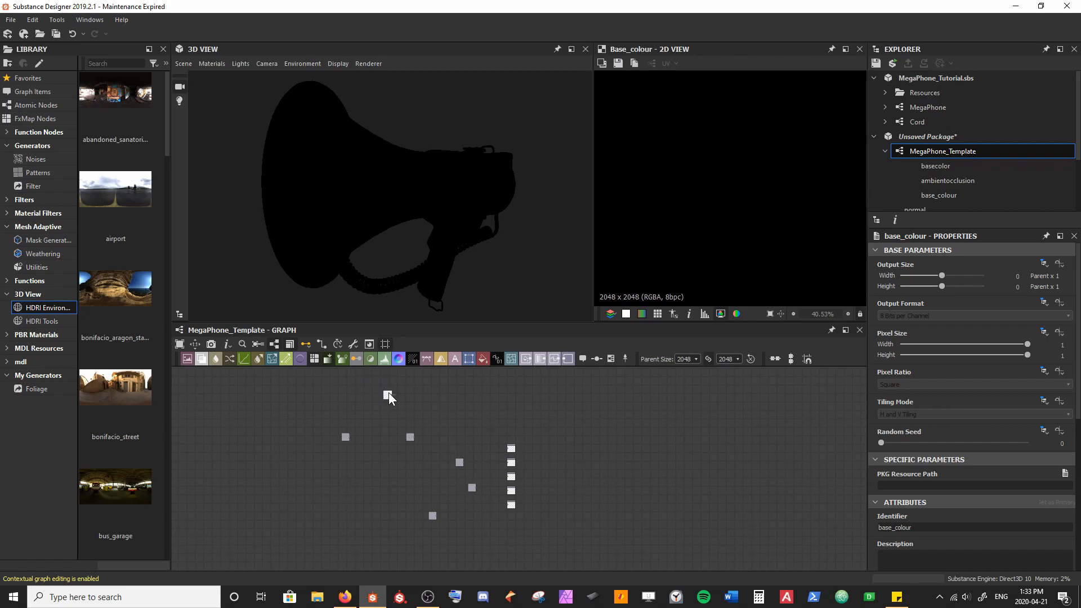
pyautogui.moveTo(390, 396); pyautogui.dragTo(390, 420)
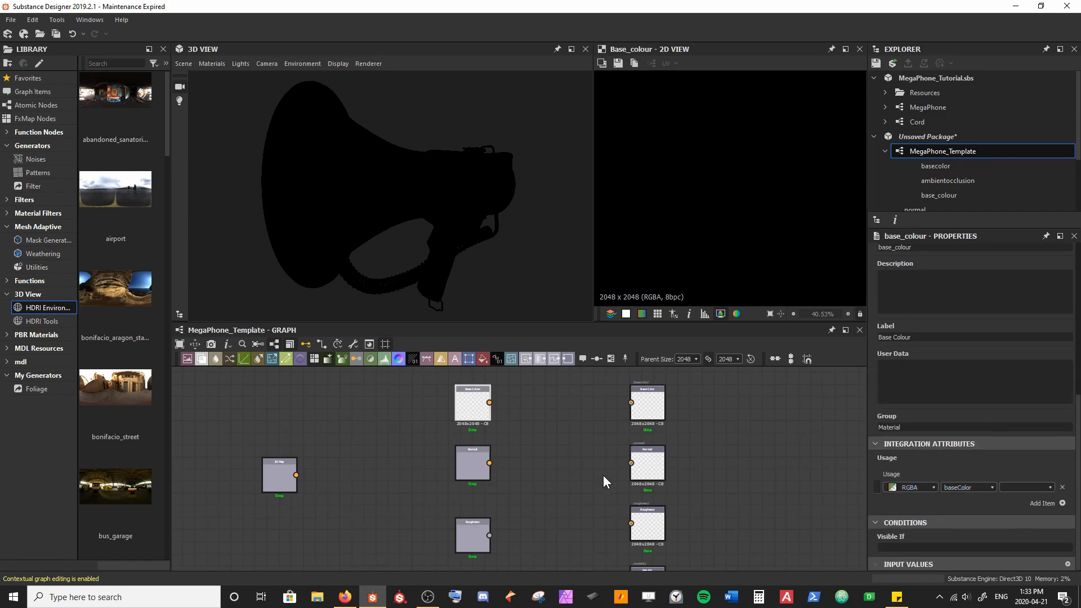
pyautogui.click(472, 534)
pyautogui.write('color')
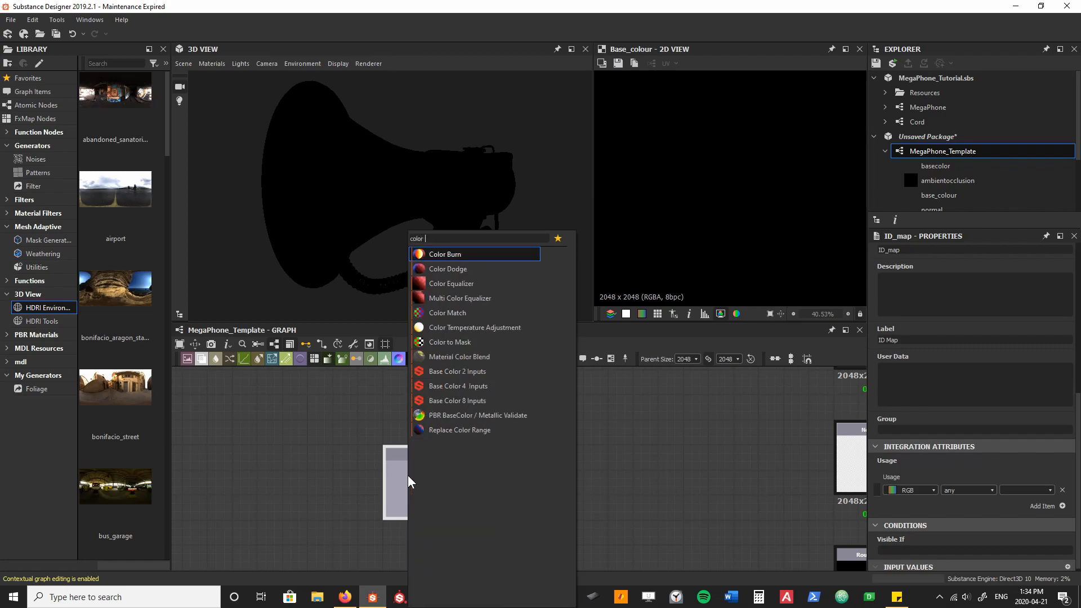
# Add a Color to Mask node and pan to show space above the nodes.
pyautogui.click(449, 341)
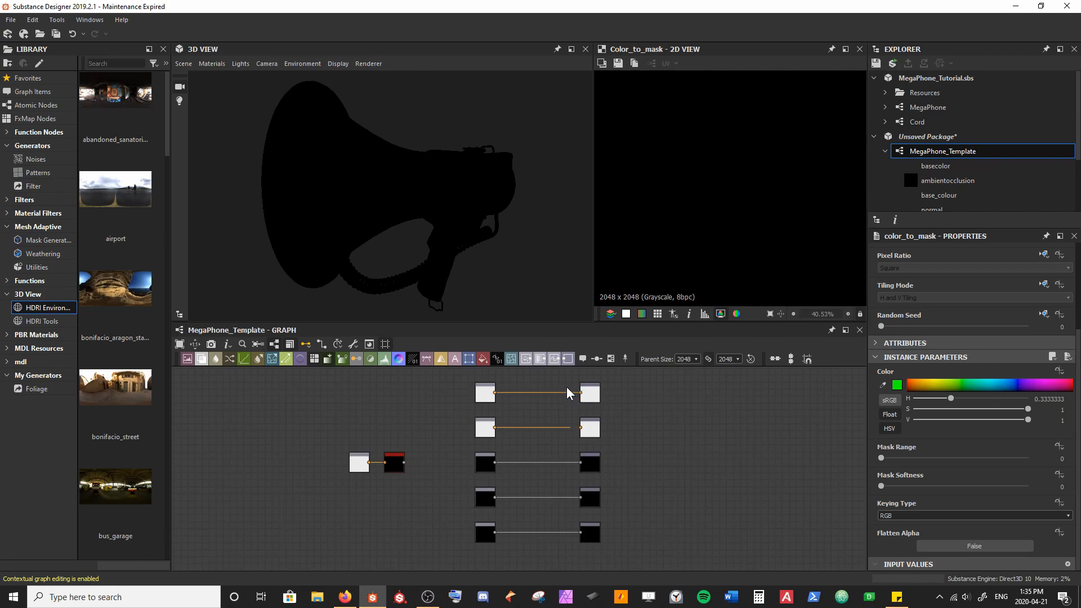
pyautogui.moveTo(569, 393); pyautogui.dragTo(490, 474)
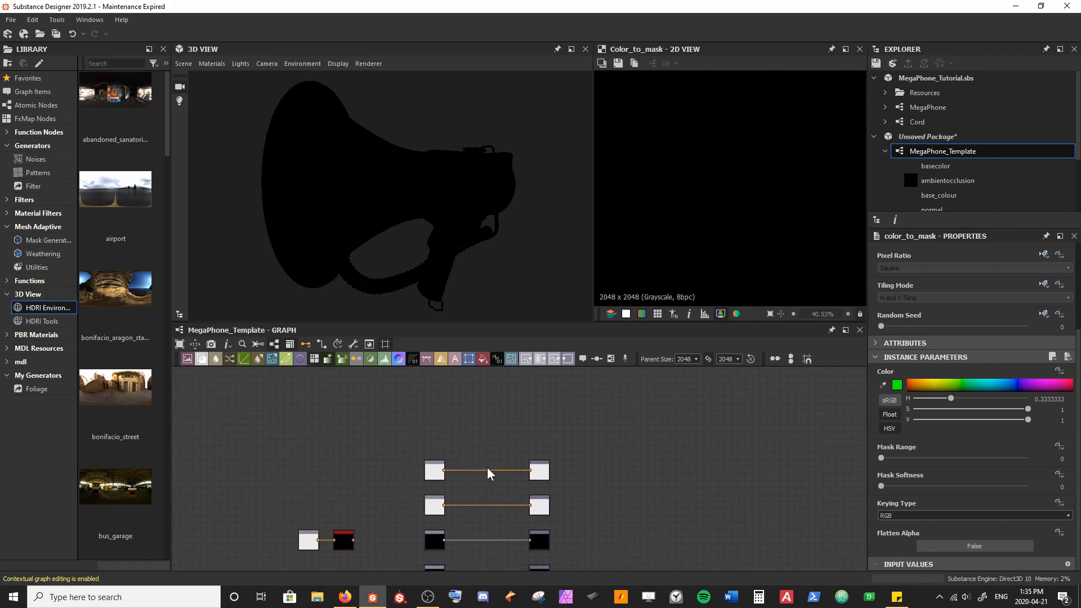
pyautogui.moveTo(488, 473)
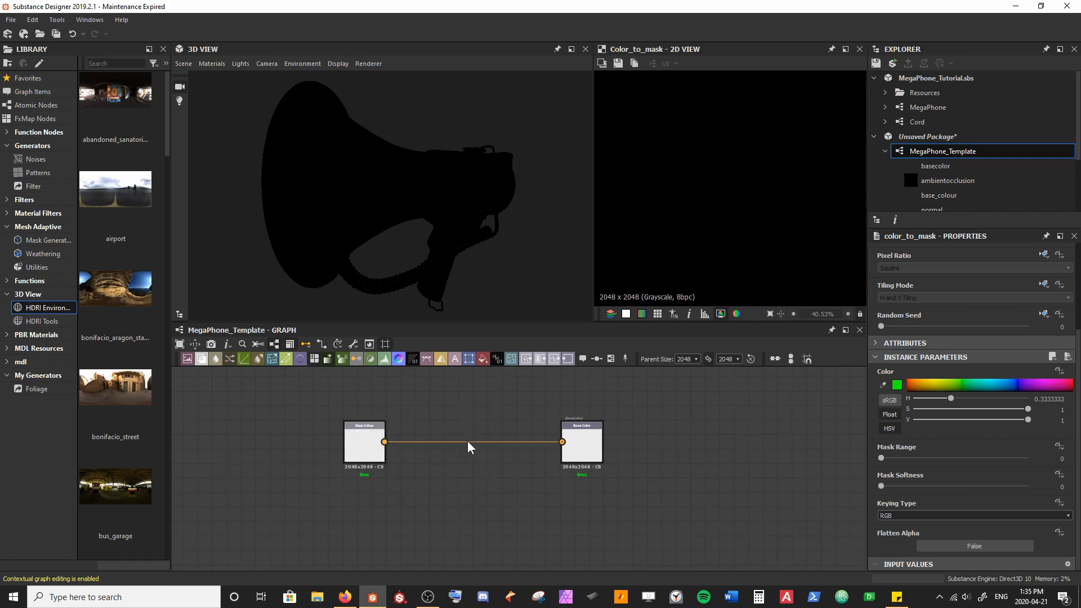
pyautogui.moveTo(486, 444)
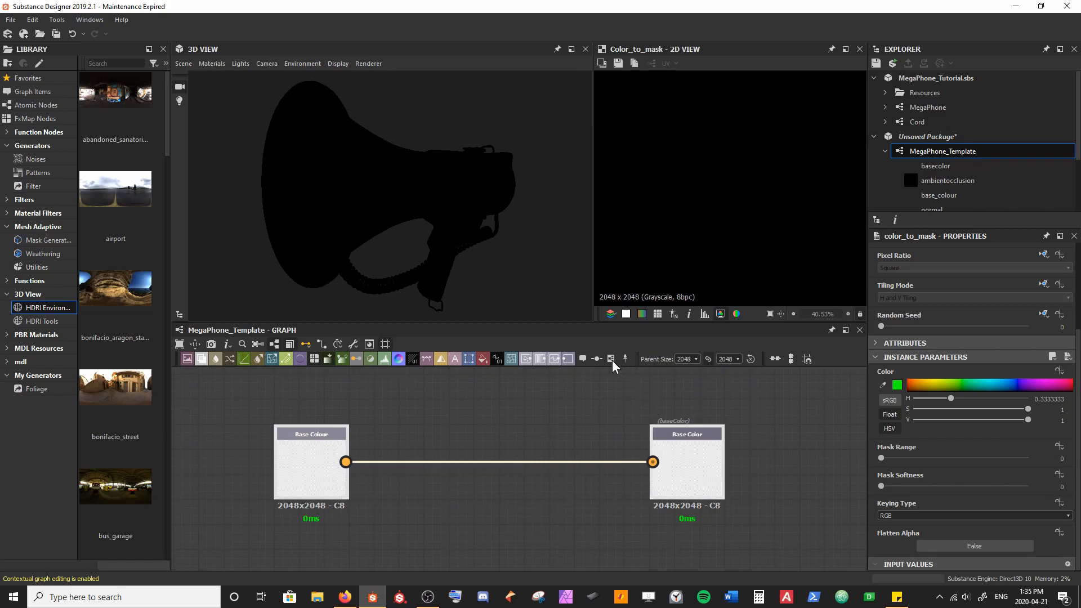
pyautogui.moveTo(609, 358)
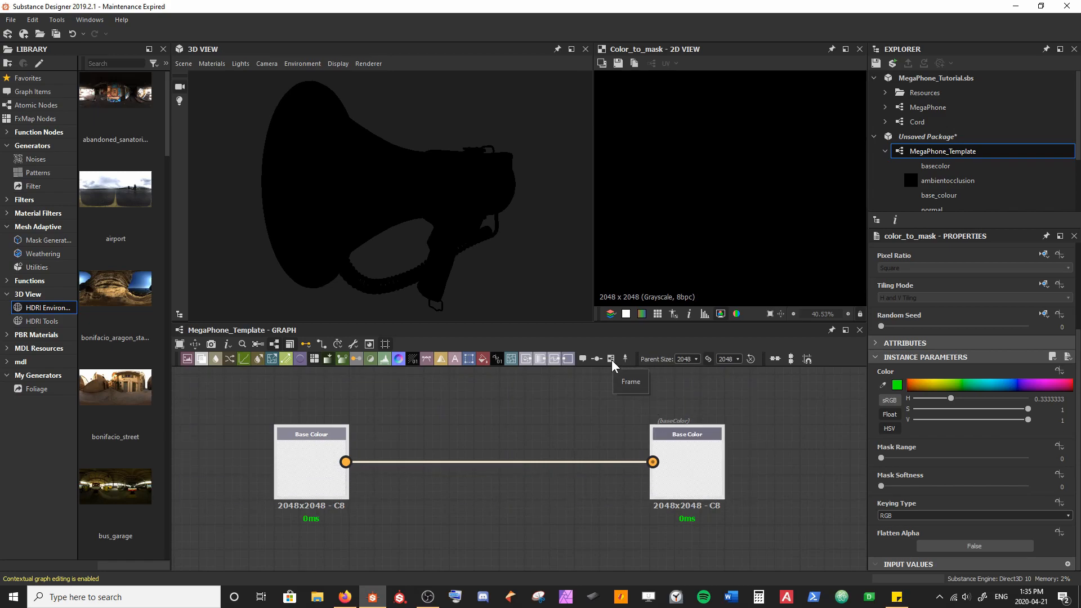
pyautogui.moveTo(611, 363)
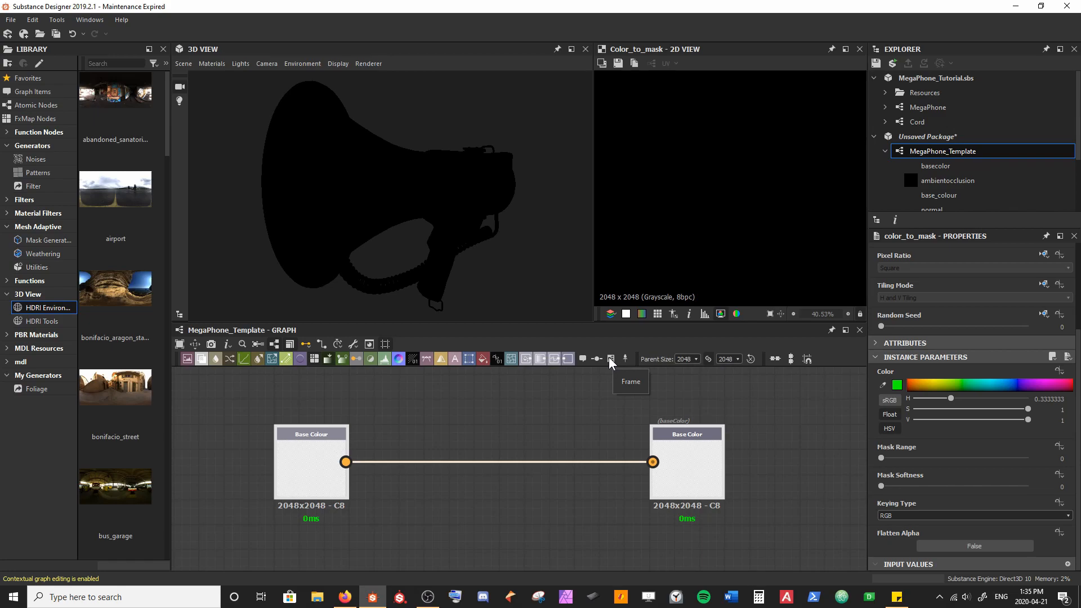
pyautogui.moveTo(607, 393)
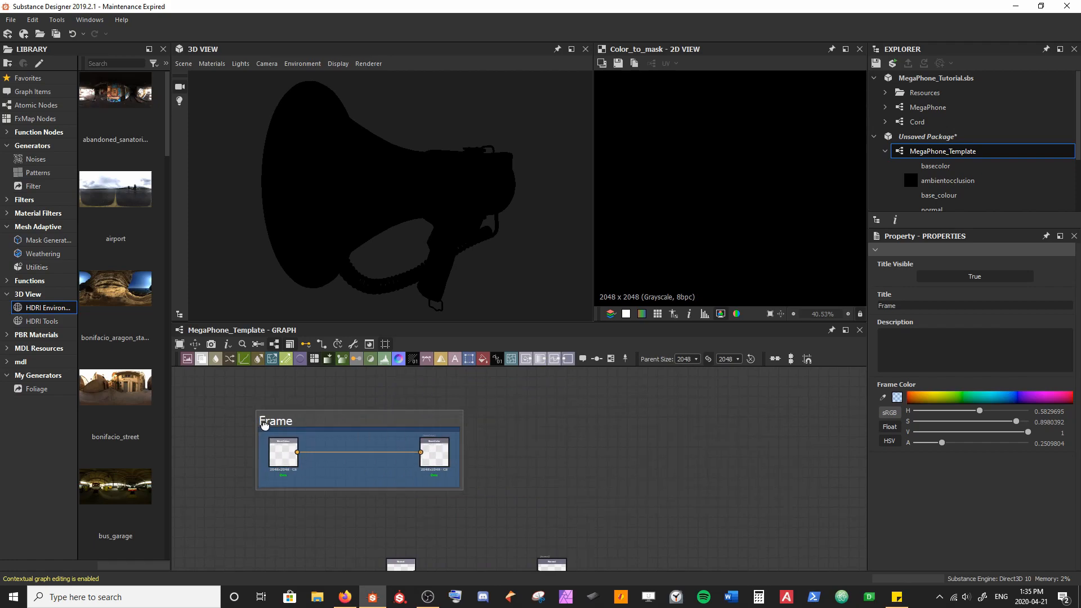
# Move and resize the blue frame to surround the Base Colour input and output nodes.
pyautogui.moveTo(275, 420); pyautogui.dragTo(503, 401)
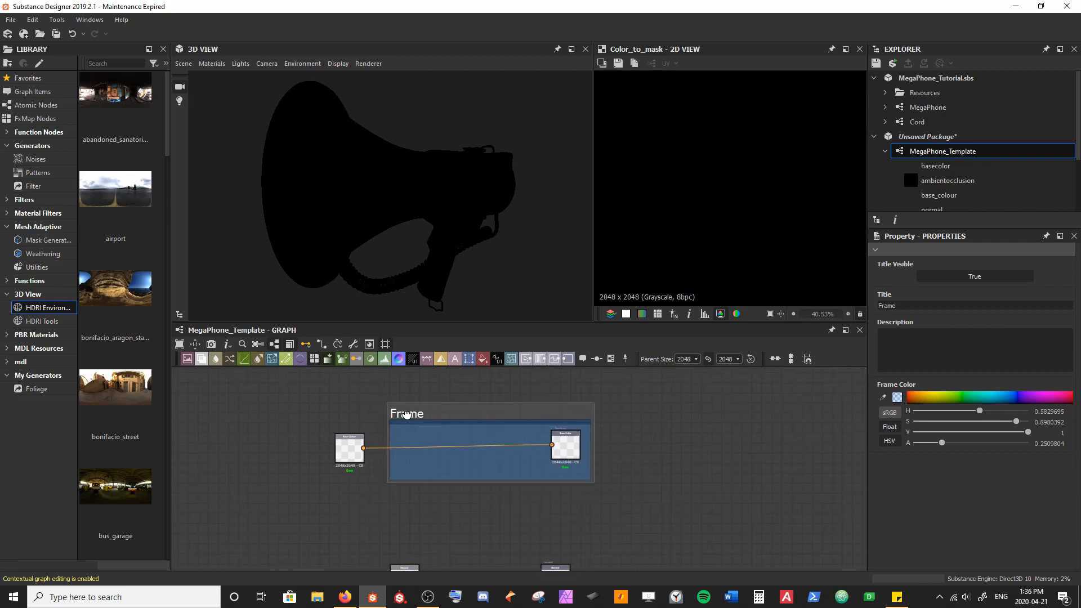
pyautogui.moveTo(405, 413); pyautogui.dragTo(513, 403)
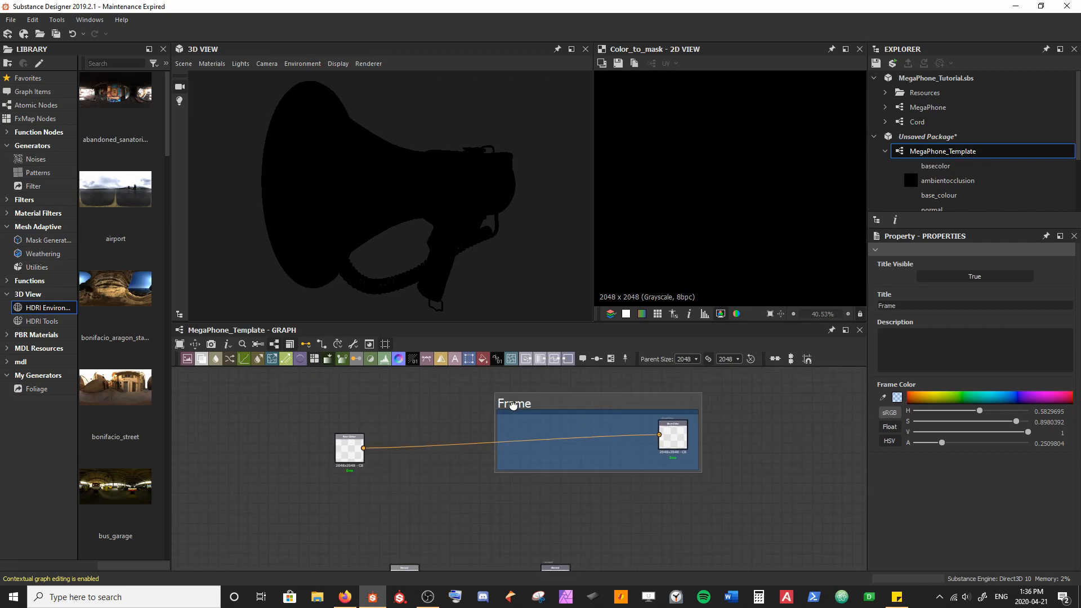
pyautogui.moveTo(513, 403); pyautogui.dragTo(454, 409)
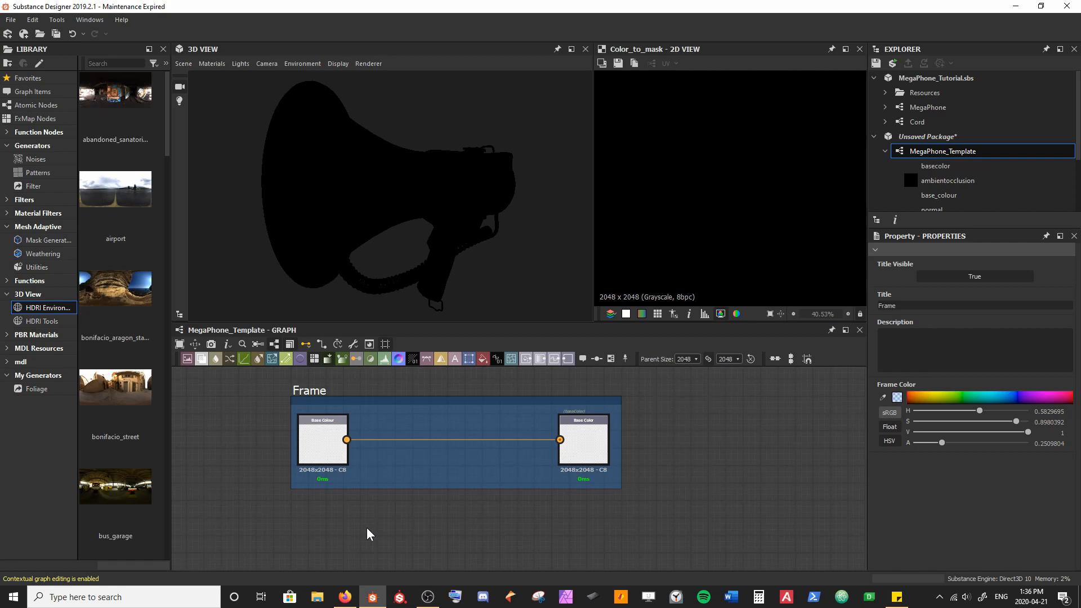
pyautogui.moveTo(368, 530); pyautogui.dragTo(331, 453)
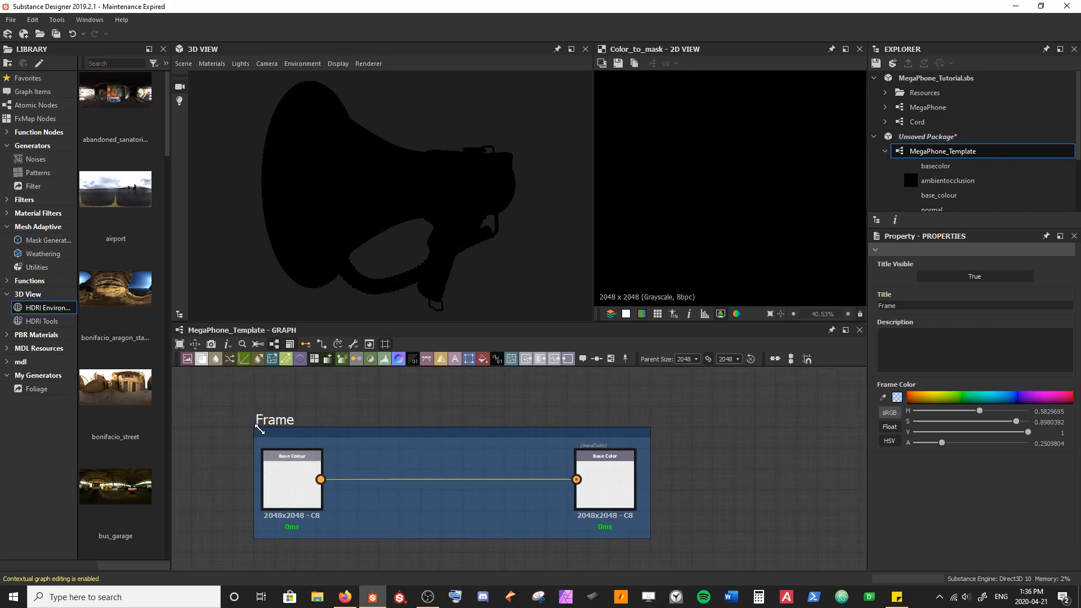
# Title the frame 'Base Colour' with the description 'This is a description'.
pyautogui.click(274, 420)
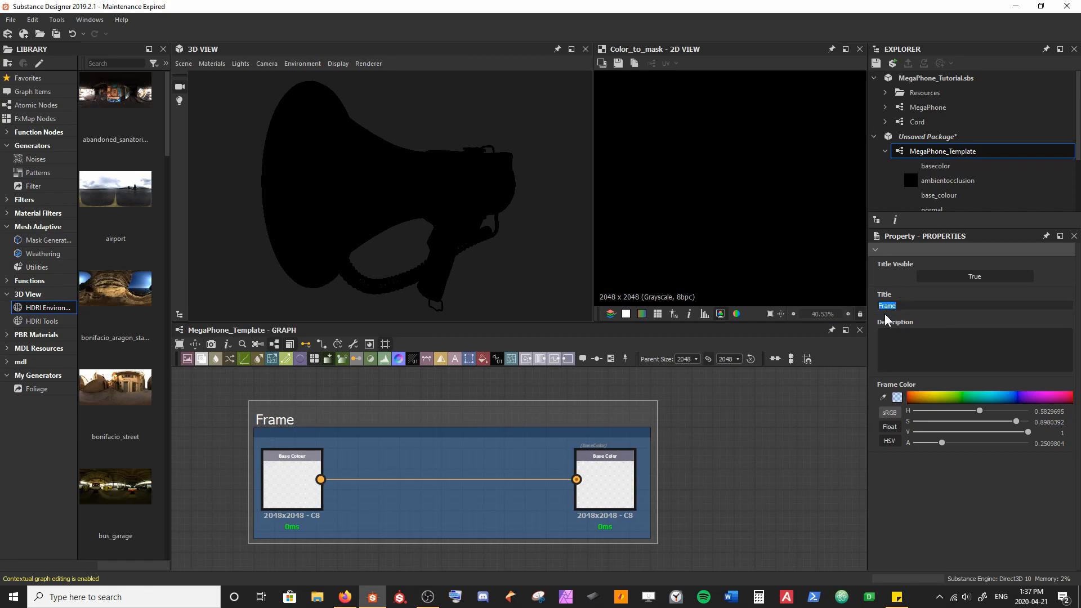
pyautogui.write('Base Colour')
pyautogui.click(975, 349)
pyautogui.write('T')
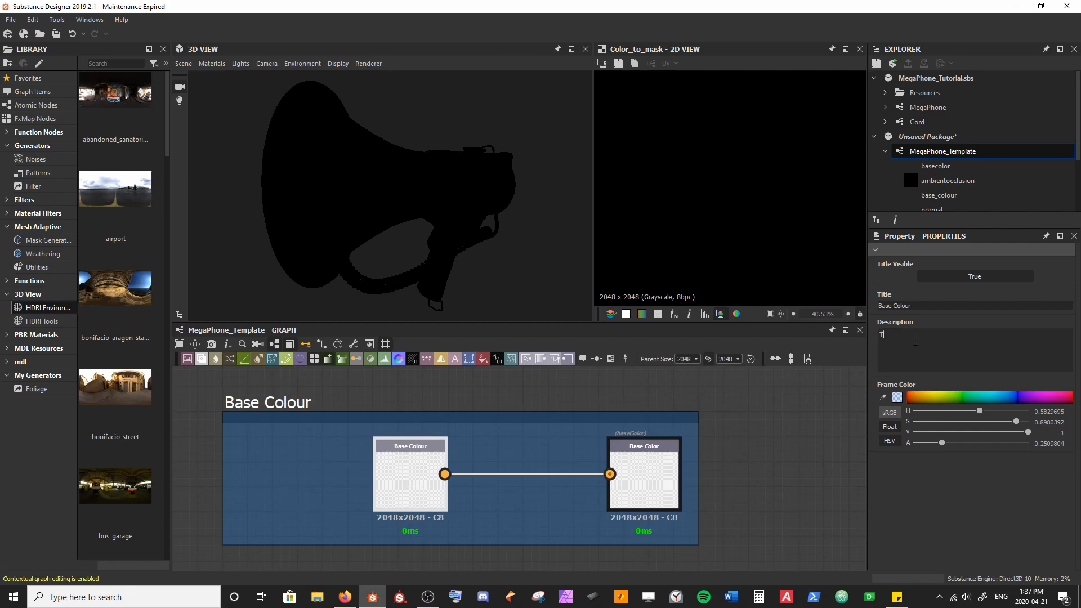
pyautogui.write('his is a')
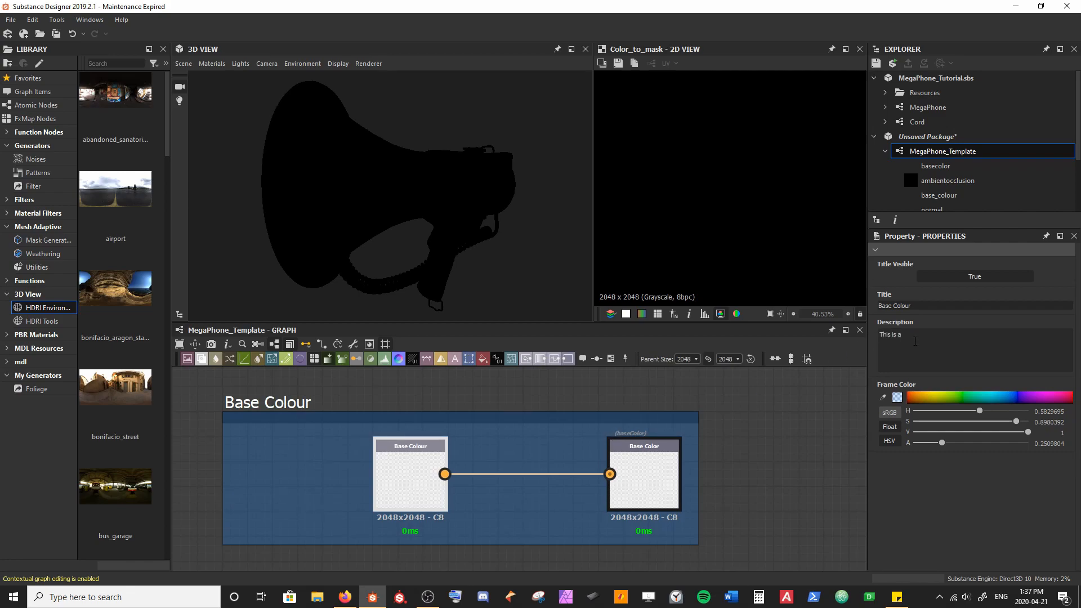
pyautogui.write('description')
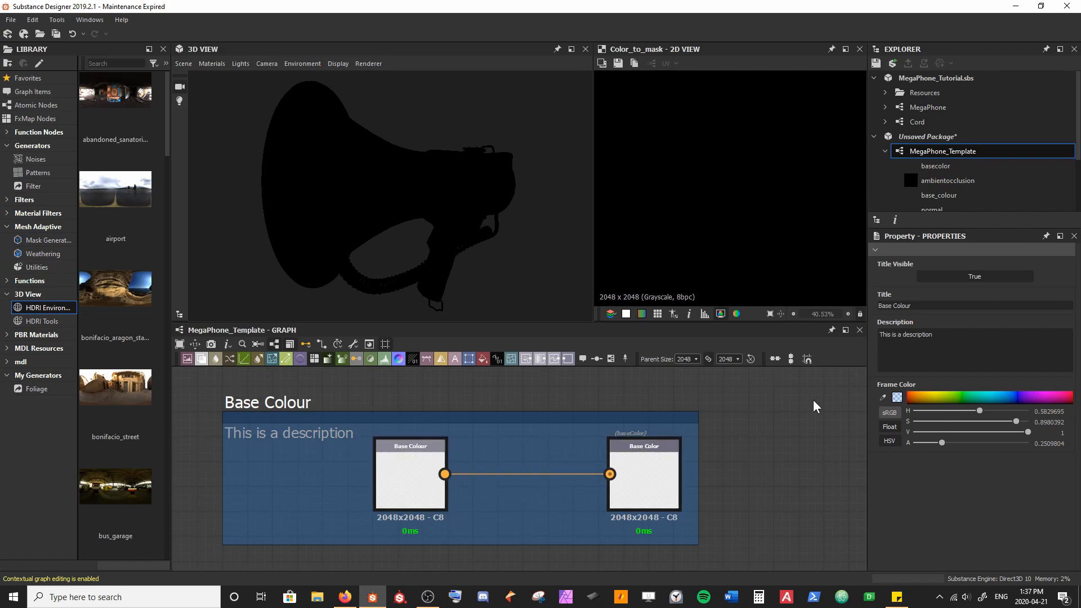
pyautogui.click(903, 348)
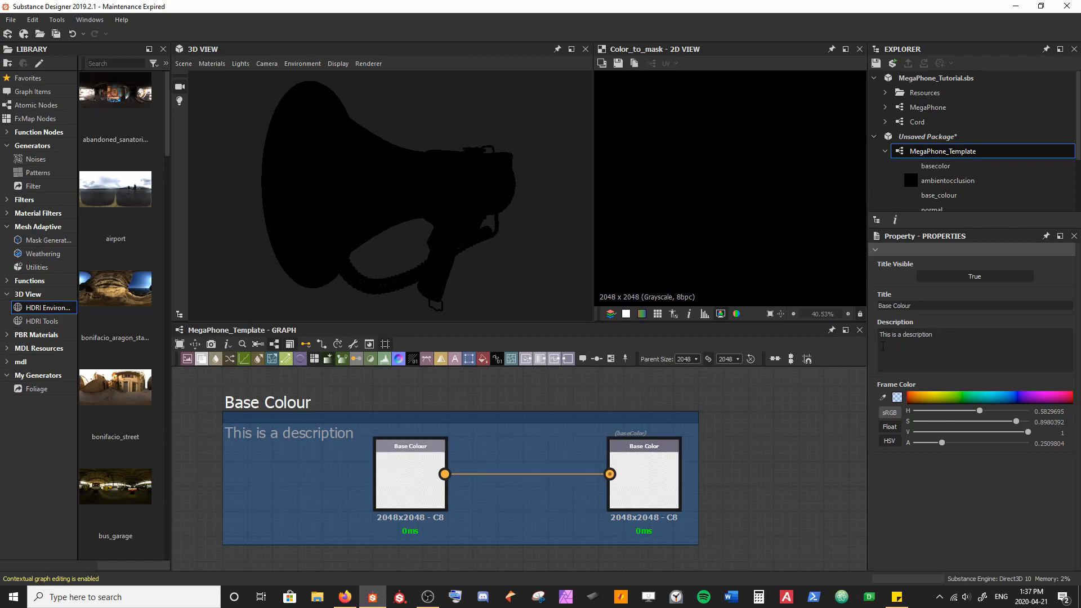
# Delete the frame description and give the frame a translucent bright cyan colour.
pyautogui.tripleClick(906, 335)
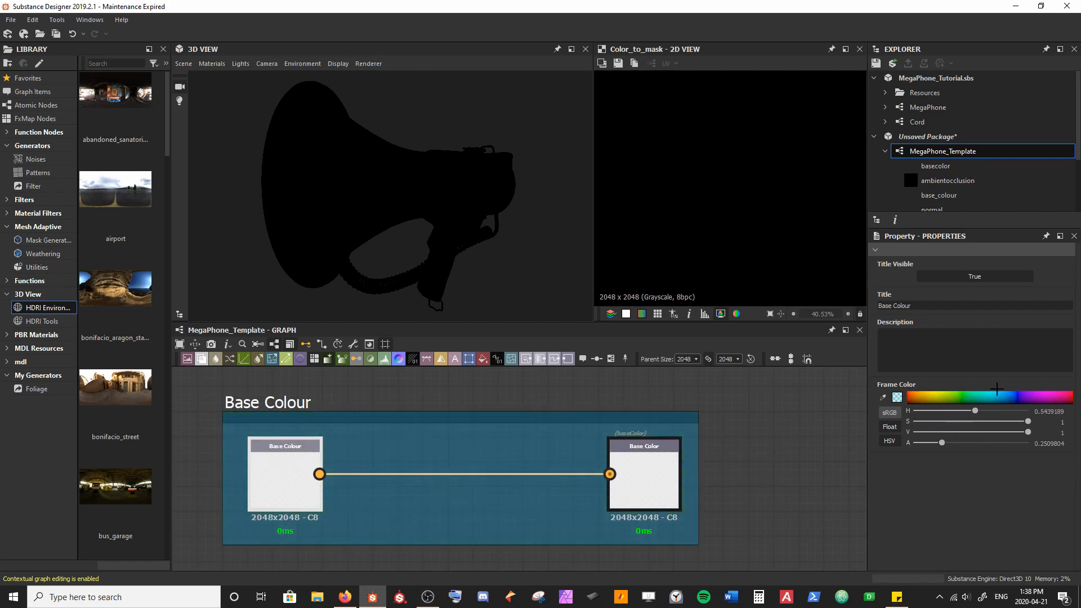
pyautogui.click(897, 397)
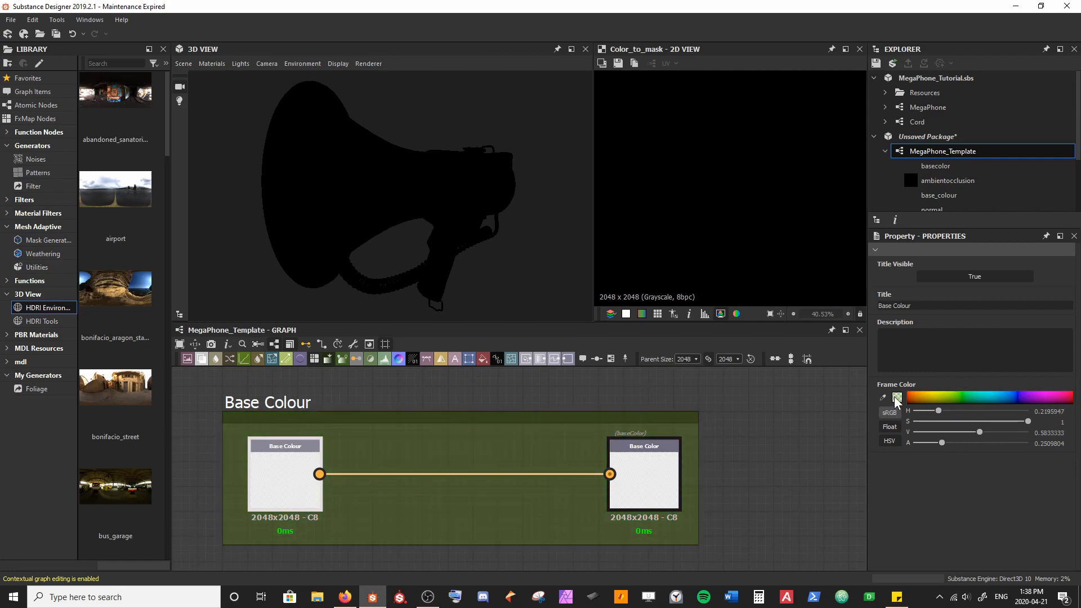
pyautogui.click(896, 397)
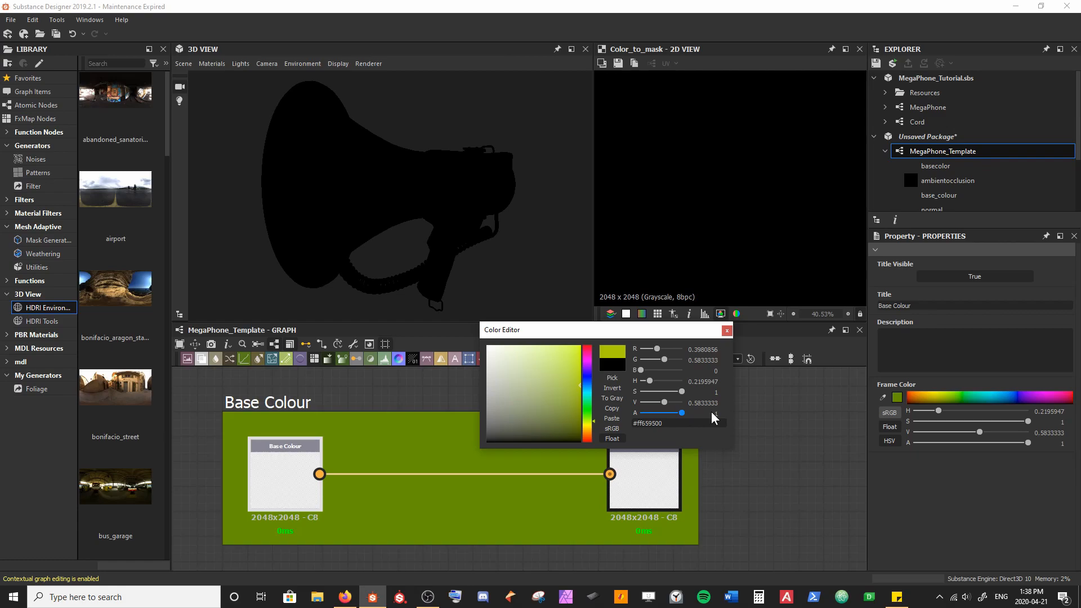
pyautogui.moveTo(682, 412); pyautogui.dragTo(648, 412)
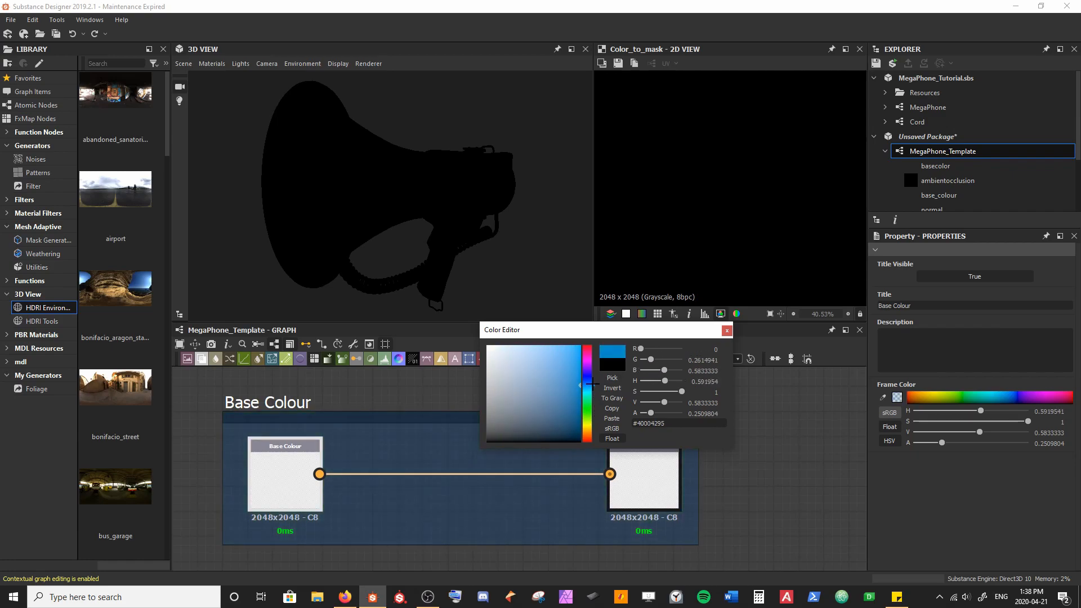
pyautogui.click(571, 393)
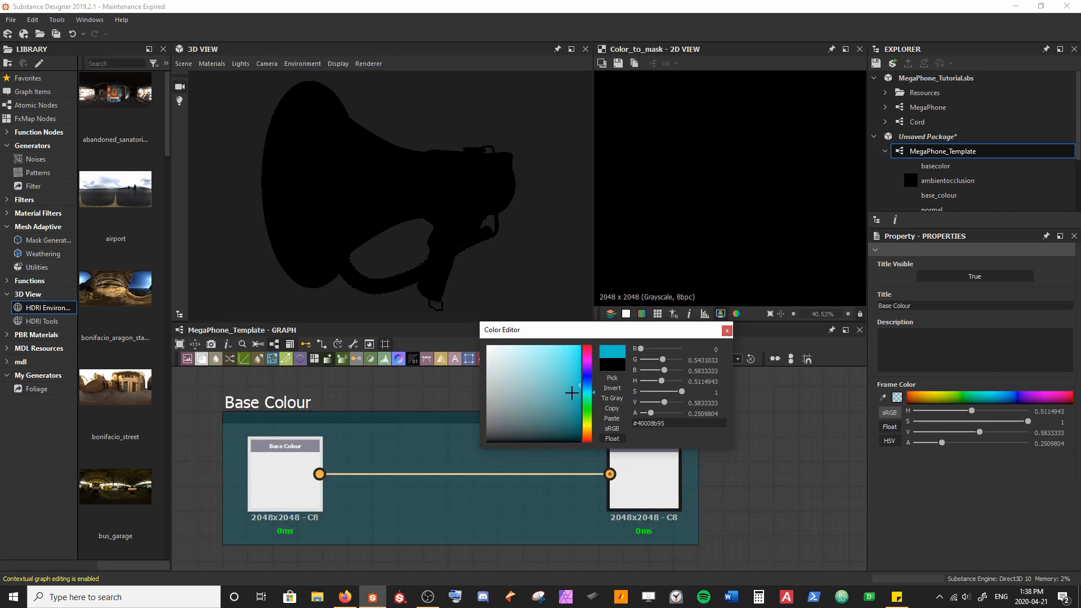
pyautogui.click(576, 351)
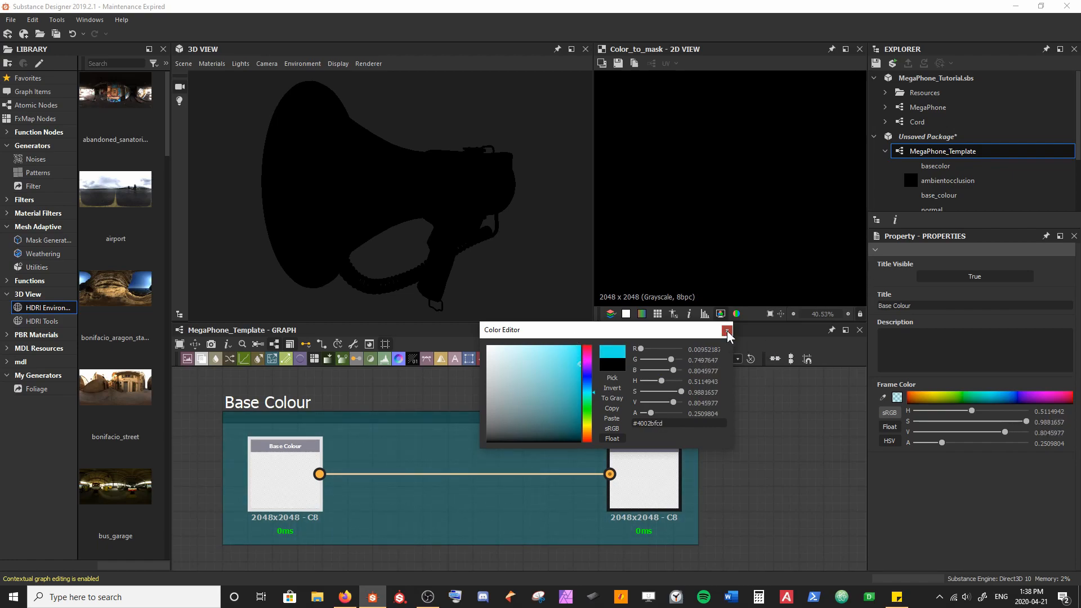
pyautogui.click(727, 330)
pyautogui.write('ID')
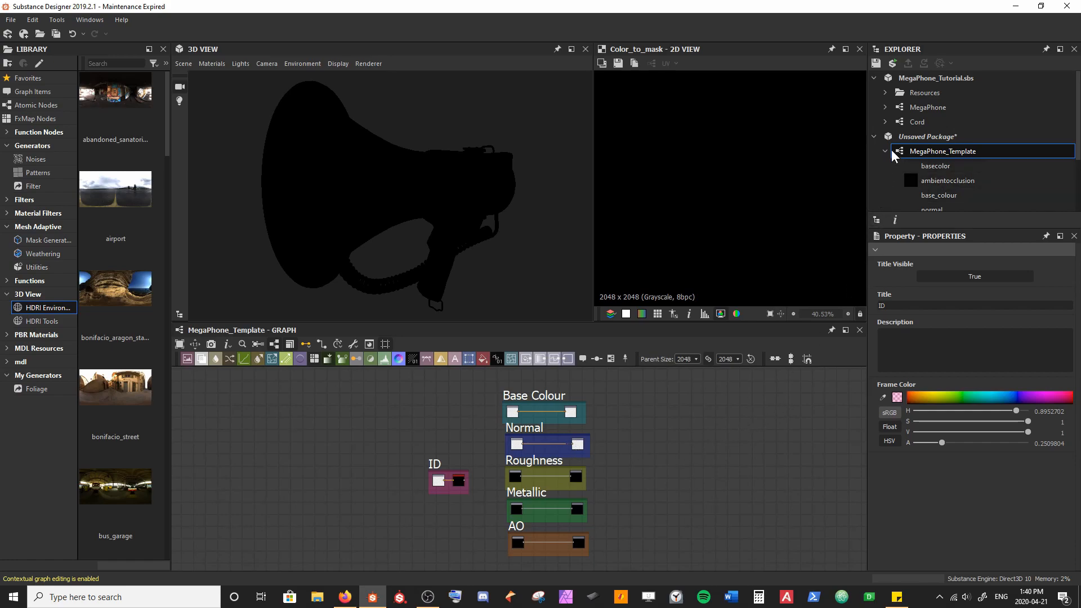
# Save the package as MegaPhone_Template.sbs in Desktop/##MegaPhoneGumroad.
pyautogui.click(885, 151)
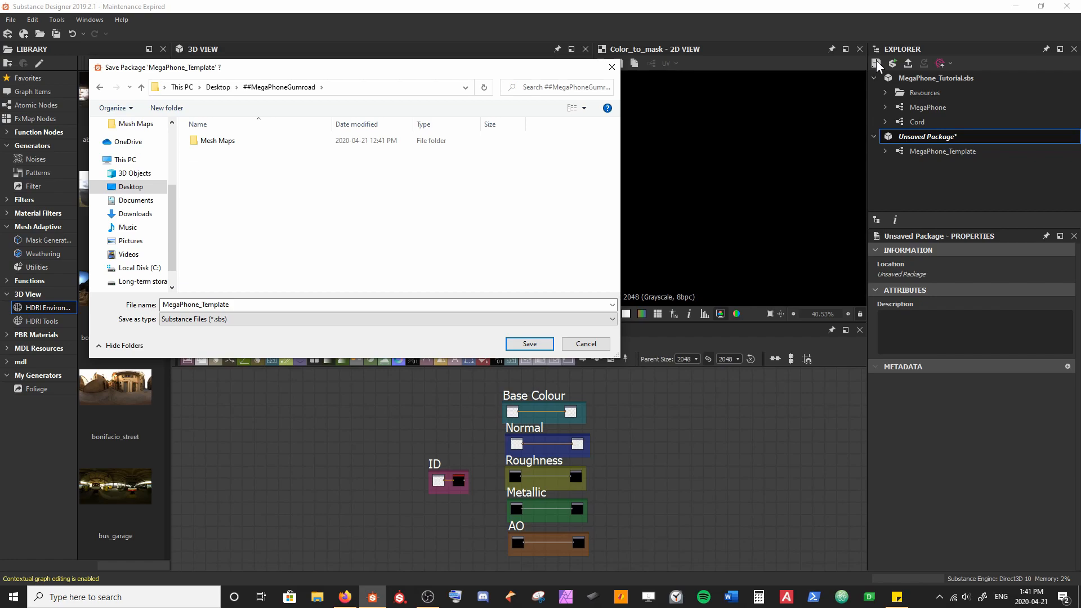
pyautogui.moveTo(274, 104)
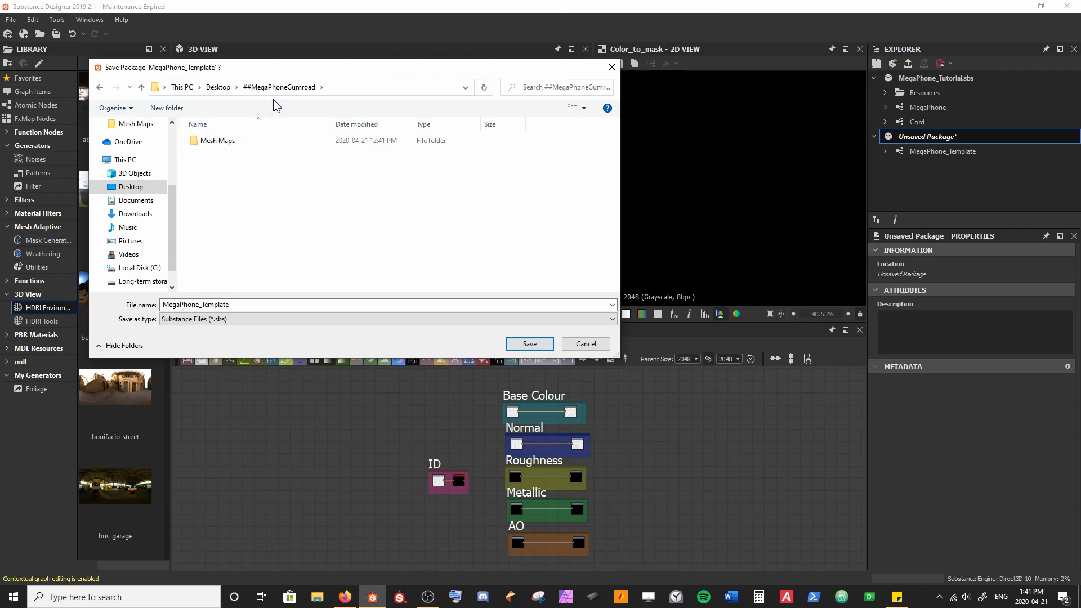
pyautogui.moveTo(406, 285)
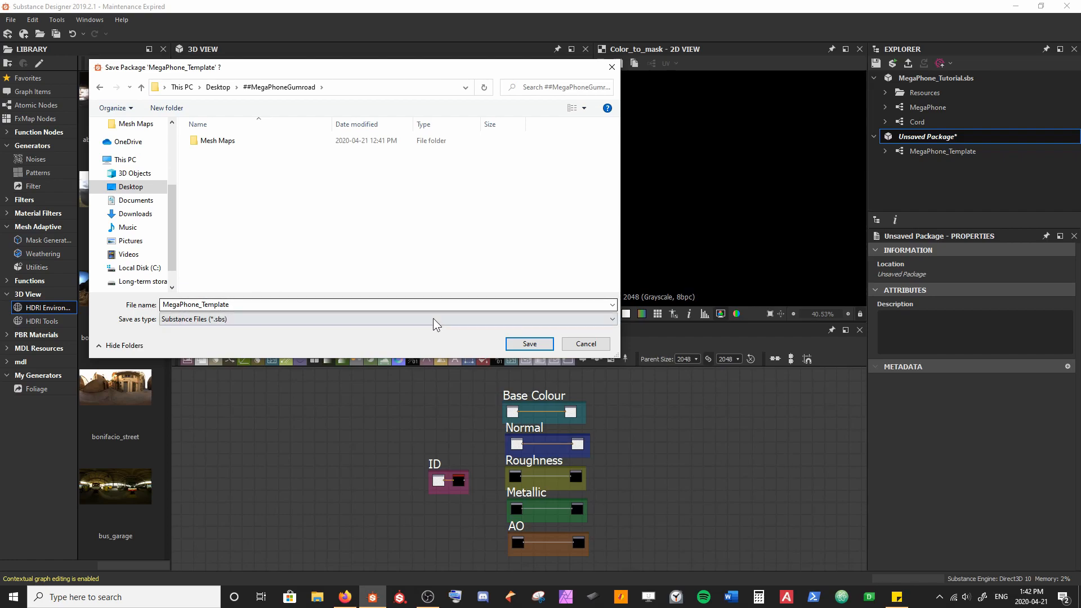
pyautogui.click(528, 344)
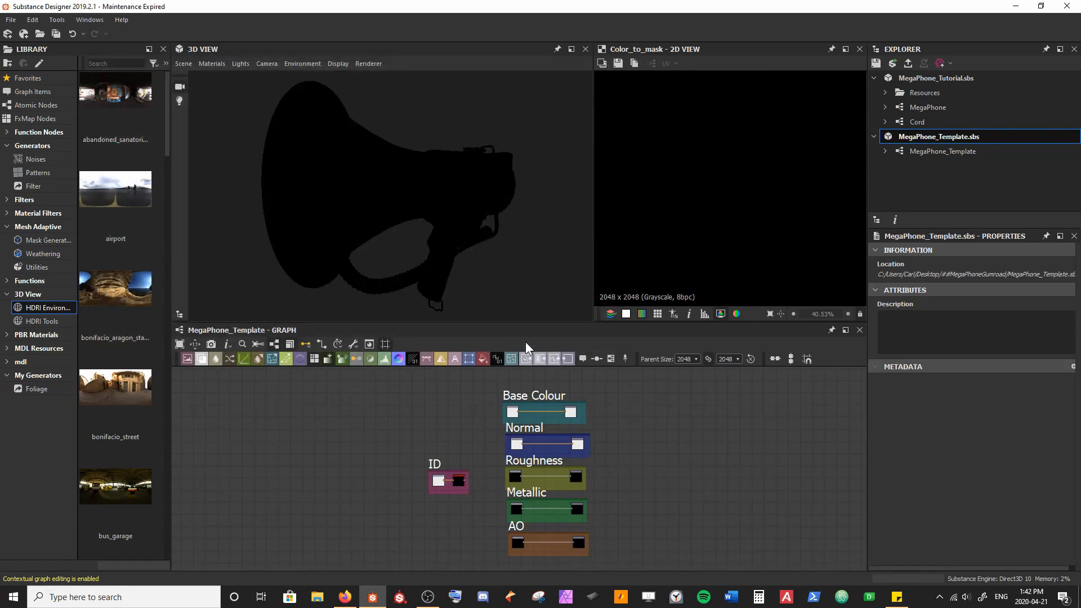
# Open Preferences at Projects > General to show the Templates Directories list.
pyautogui.click(942, 151)
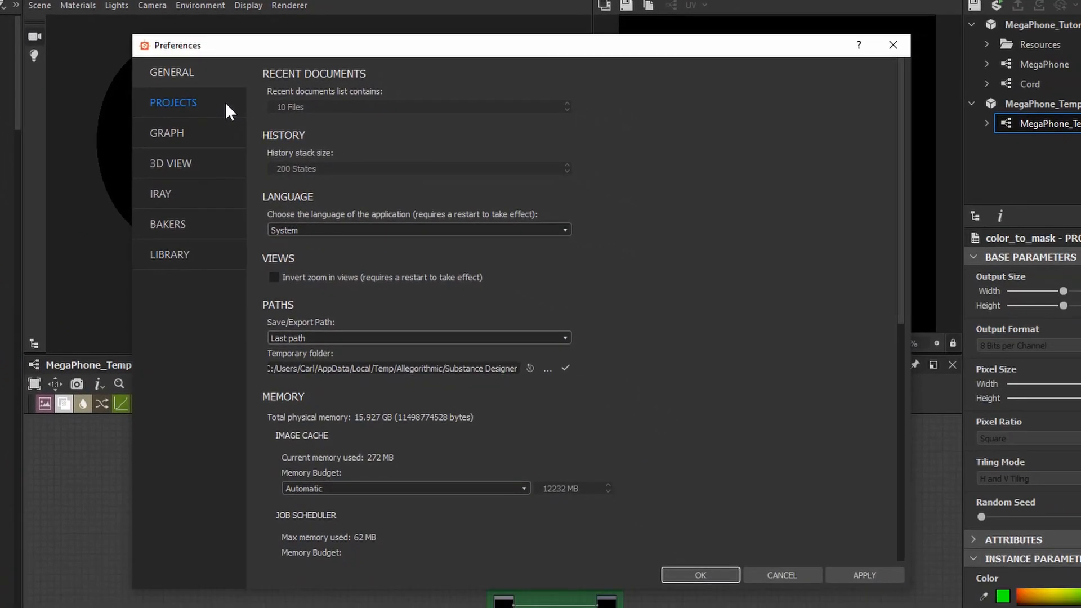
pyautogui.click(173, 102)
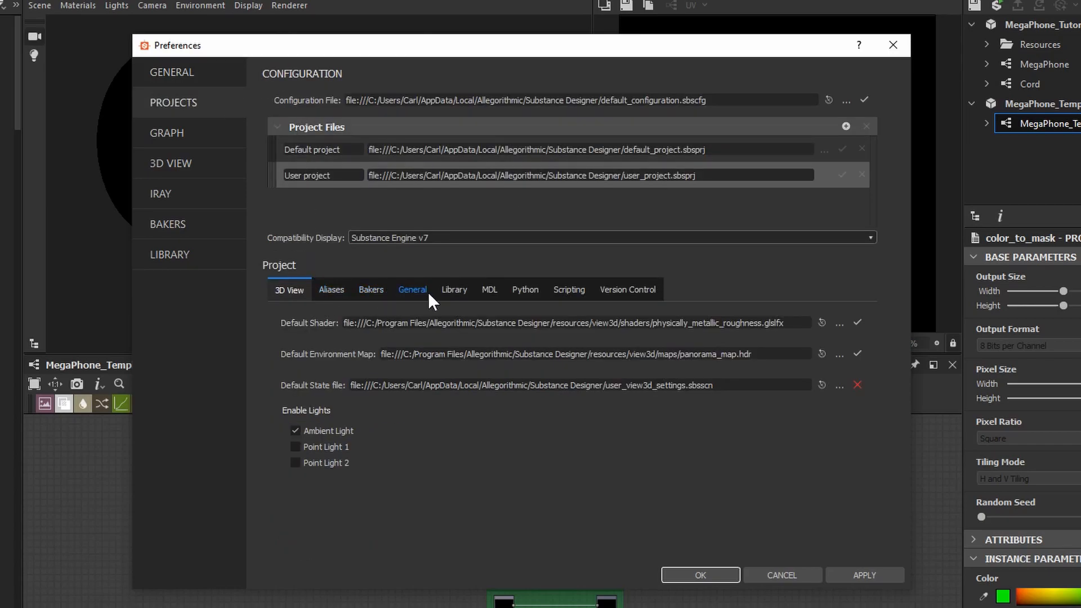
pyautogui.click(412, 288)
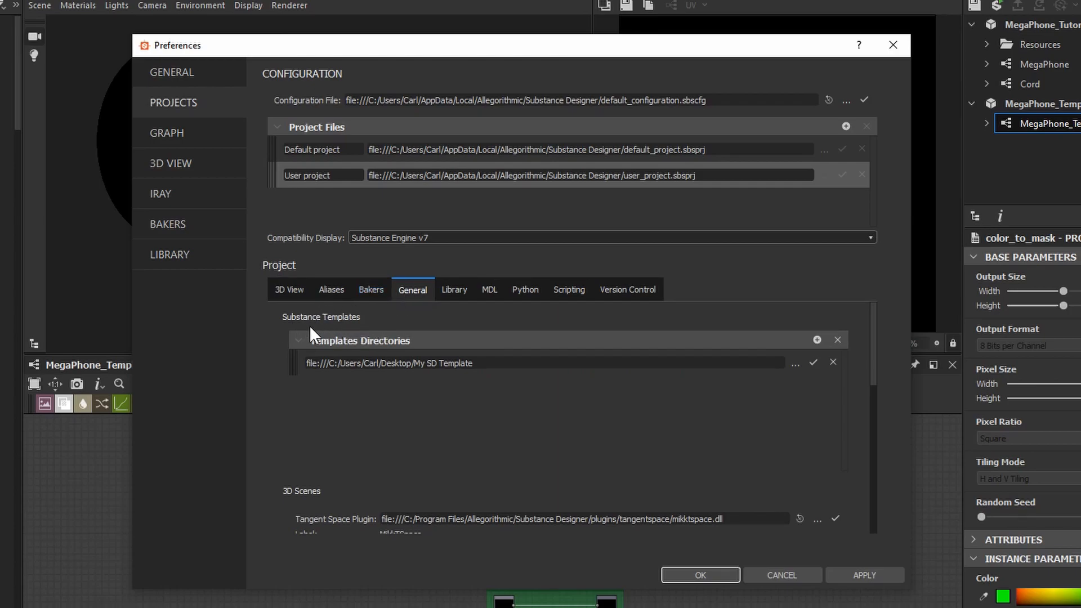
pyautogui.moveTo(346, 333)
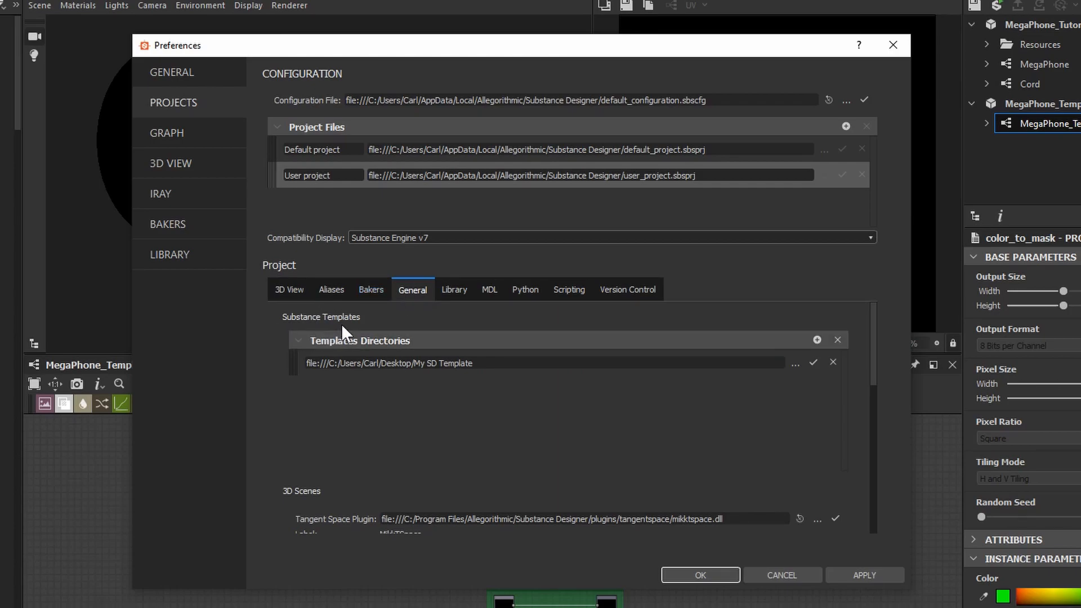
pyautogui.moveTo(446, 329)
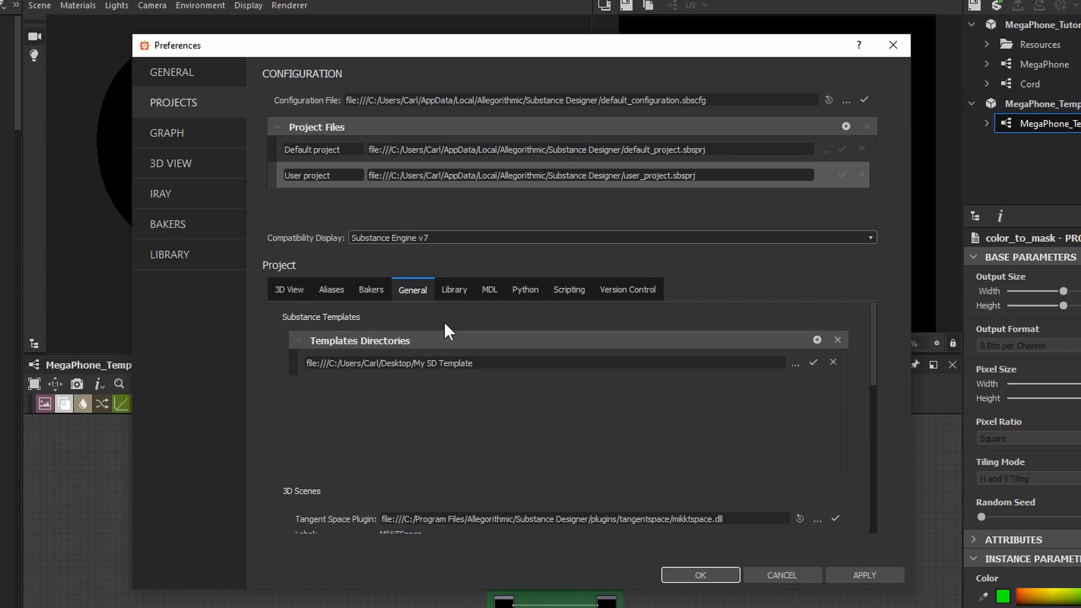
pyautogui.moveTo(552, 331)
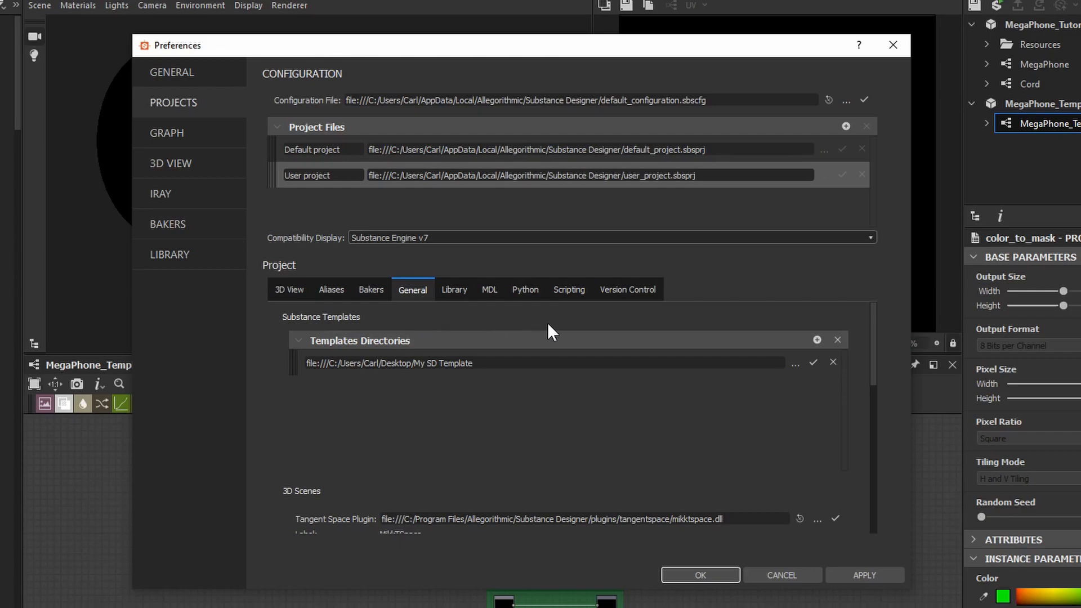
pyautogui.moveTo(817, 340)
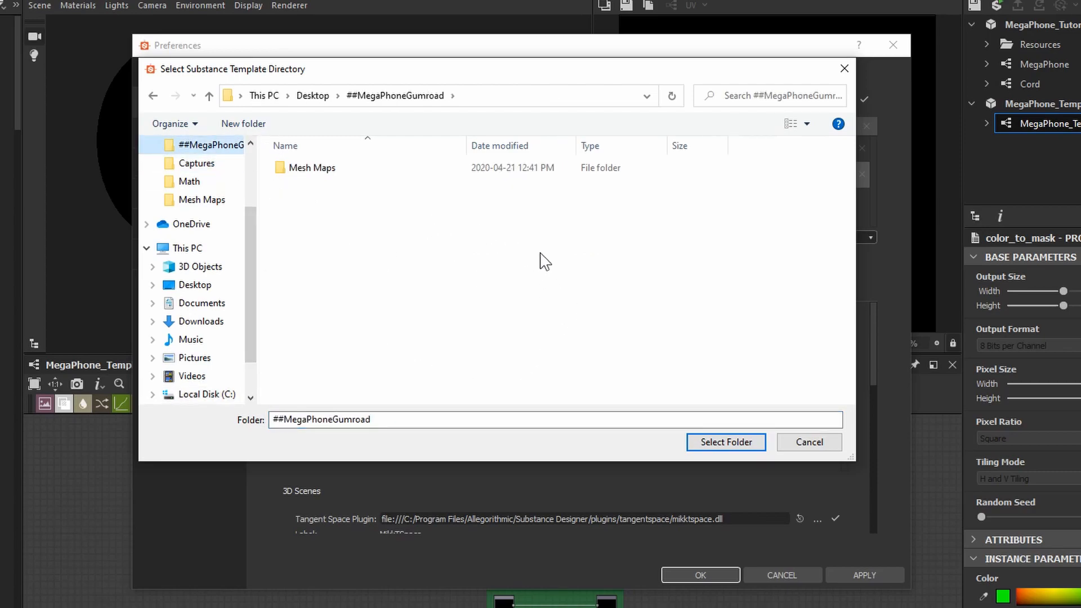
pyautogui.moveTo(460, 286)
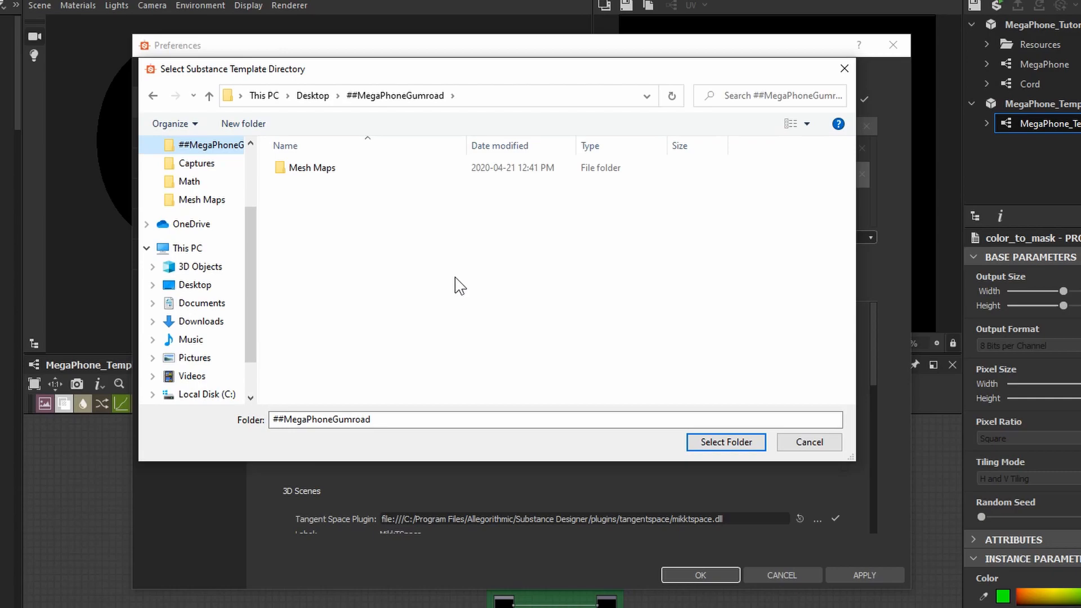
pyautogui.moveTo(469, 256)
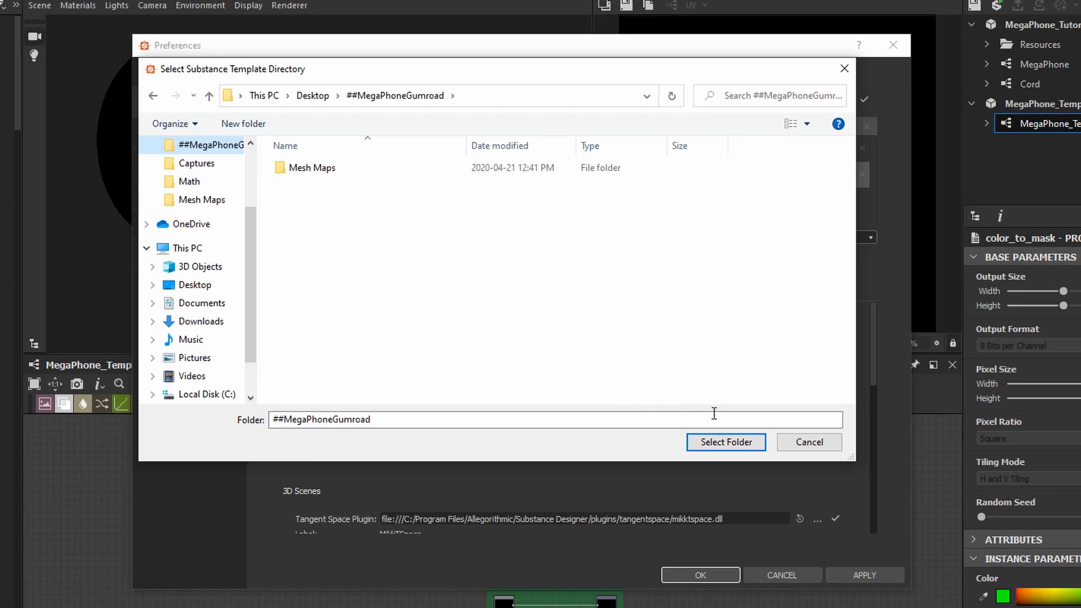
# Add the ##MegaPhoneGumroad folder as a second template directory, then apply and close Preferences.
pyautogui.click(725, 441)
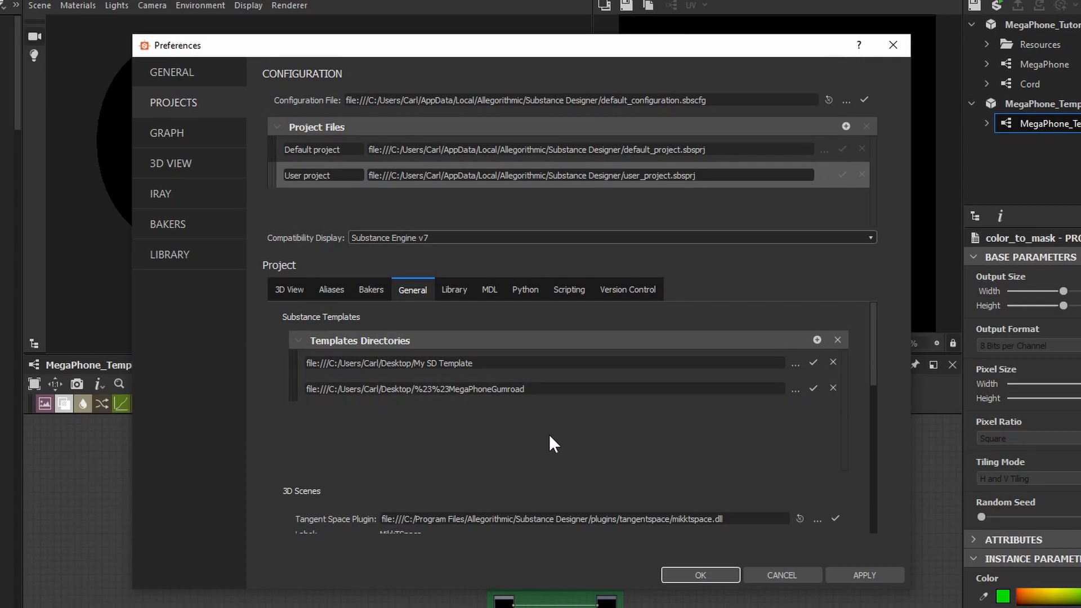
pyautogui.moveTo(854, 575)
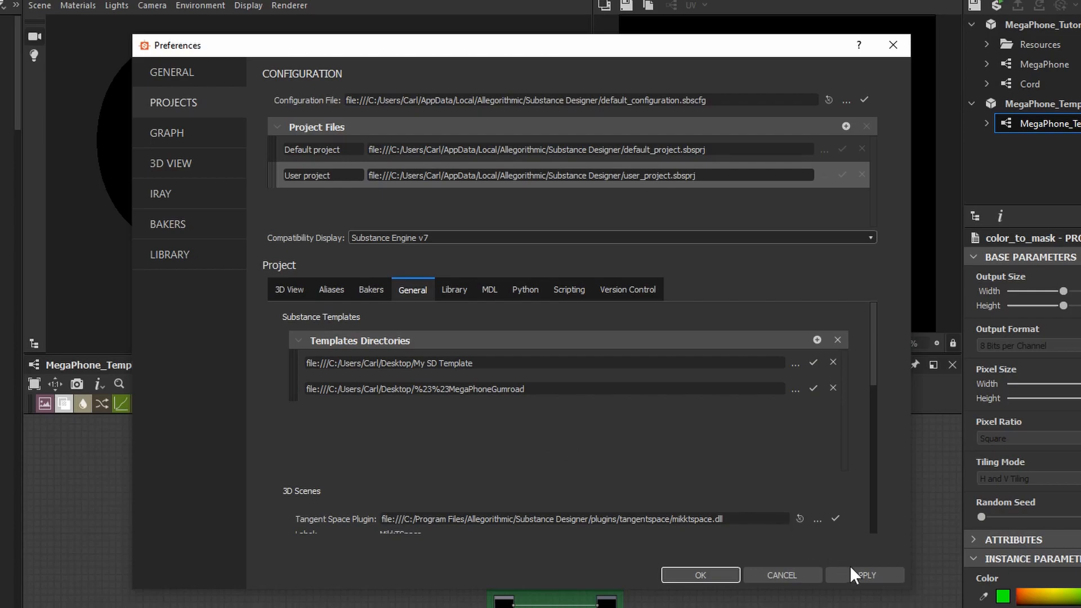
pyautogui.click(864, 575)
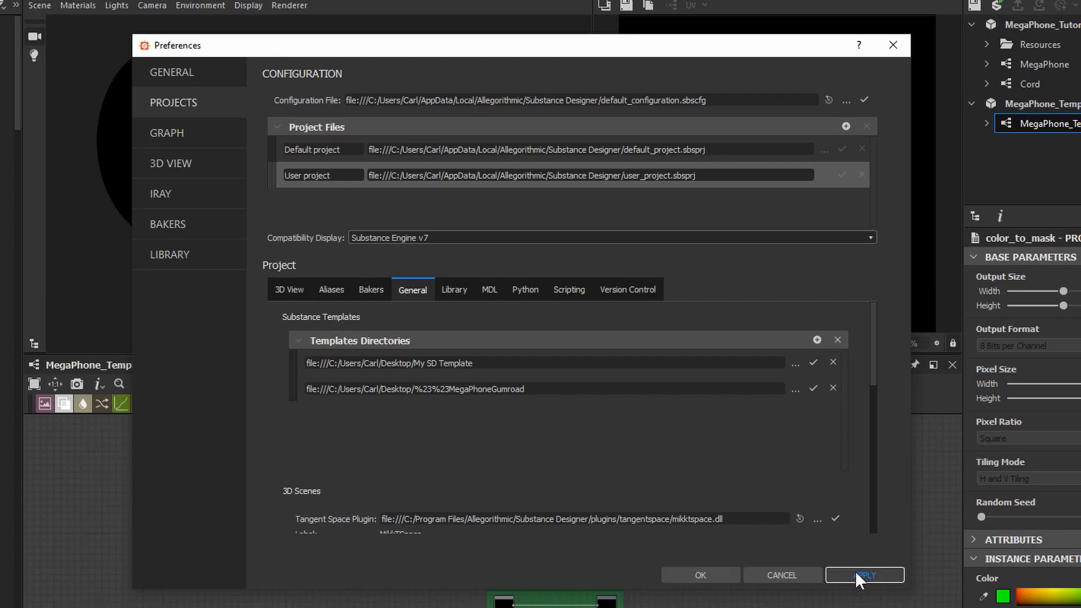
pyautogui.click(864, 575)
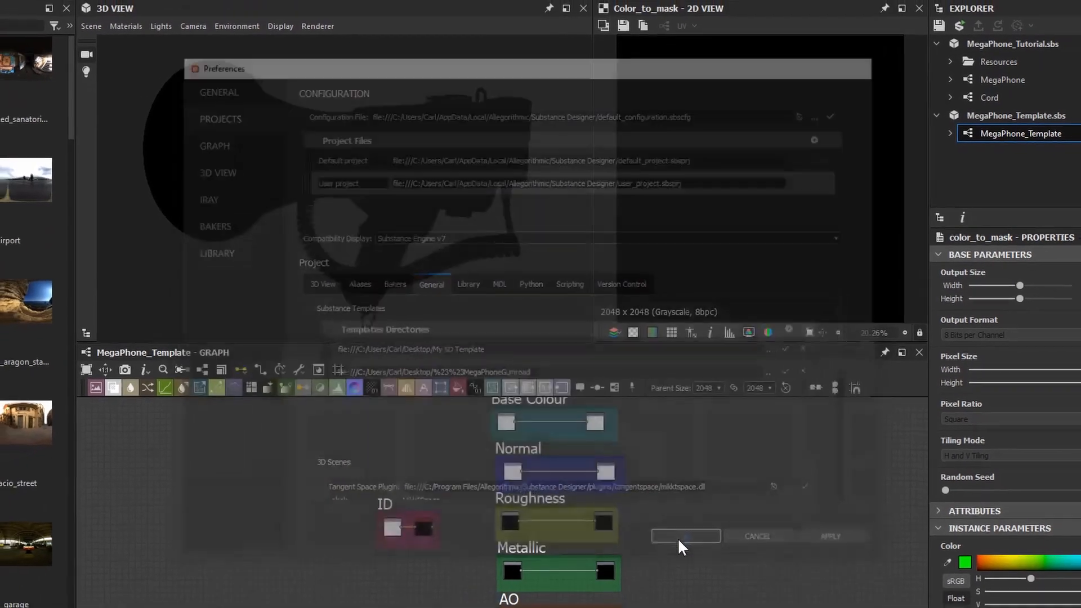
# Create a new Substance graph, New_Graph, using MegaPhone_Template as its graph template.
pyautogui.click(755, 537)
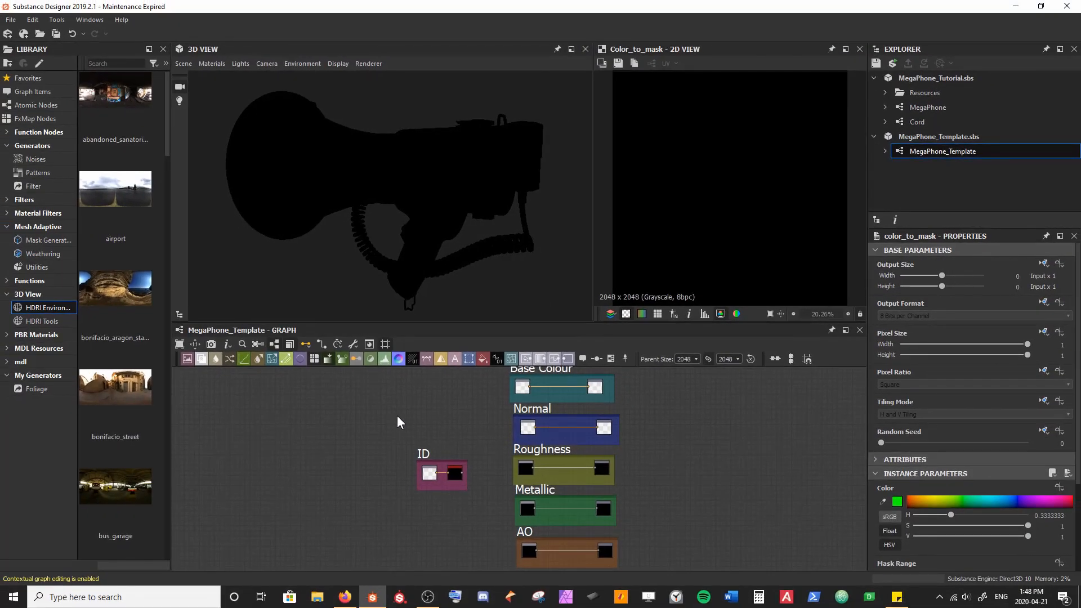
pyautogui.click(10, 19)
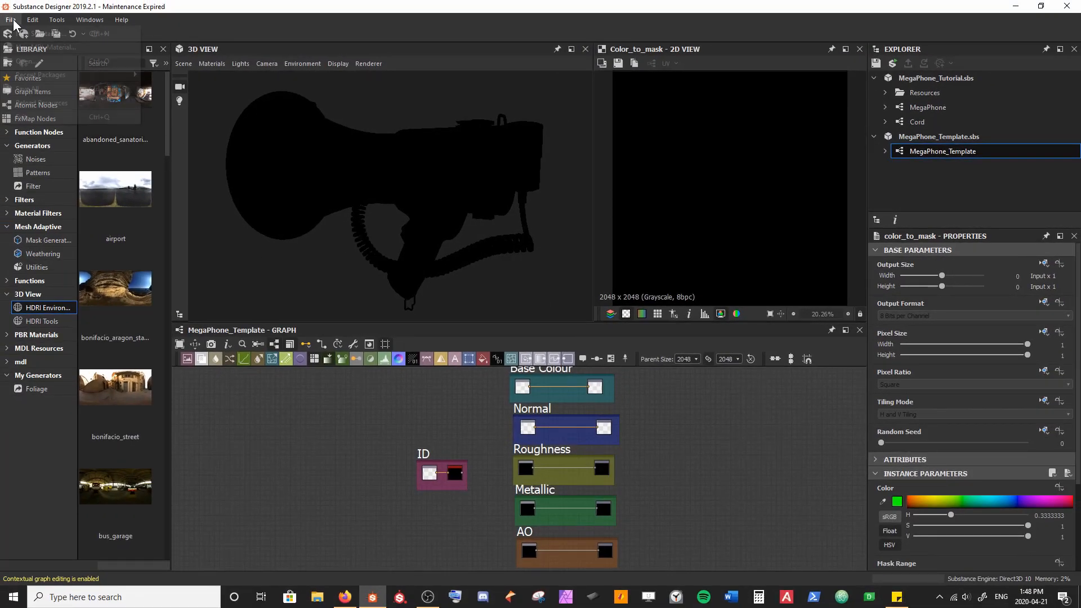
pyautogui.click(41, 33)
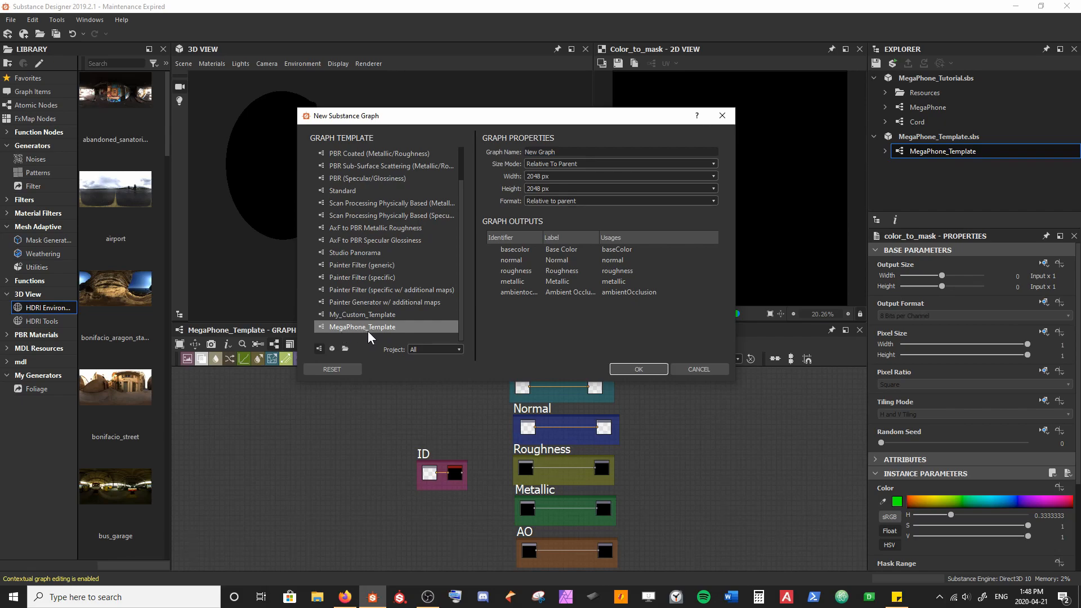
pyautogui.moveTo(521, 331)
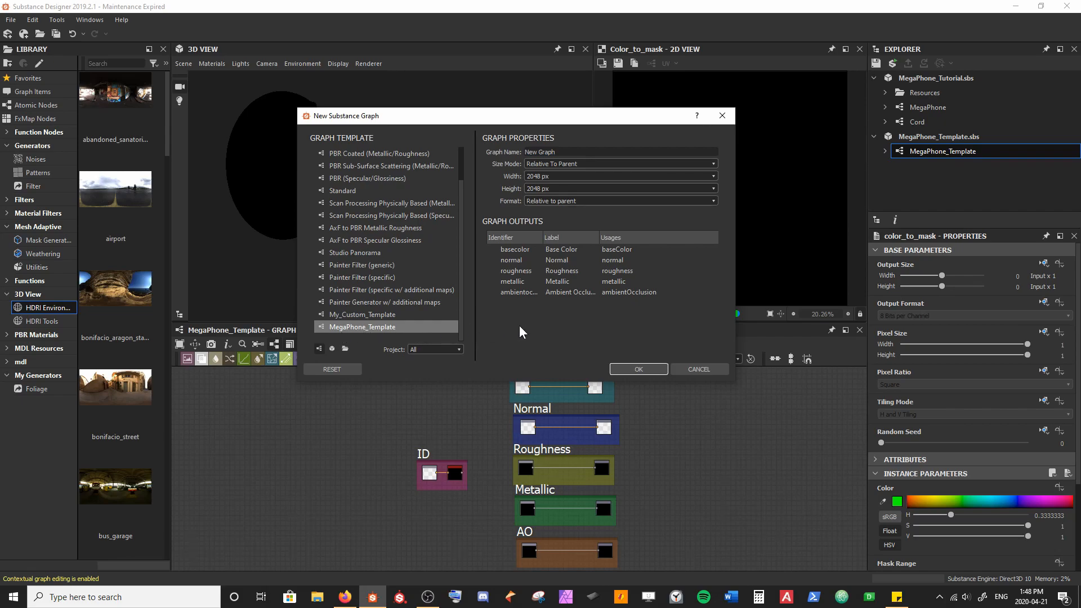
pyautogui.click(637, 369)
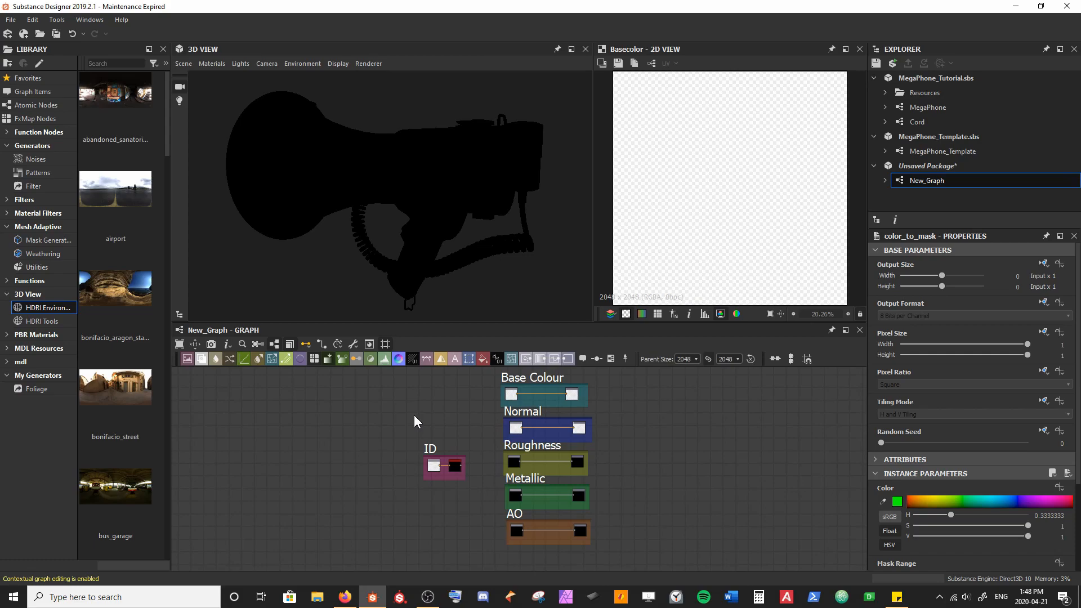
pyautogui.moveTo(385, 425)
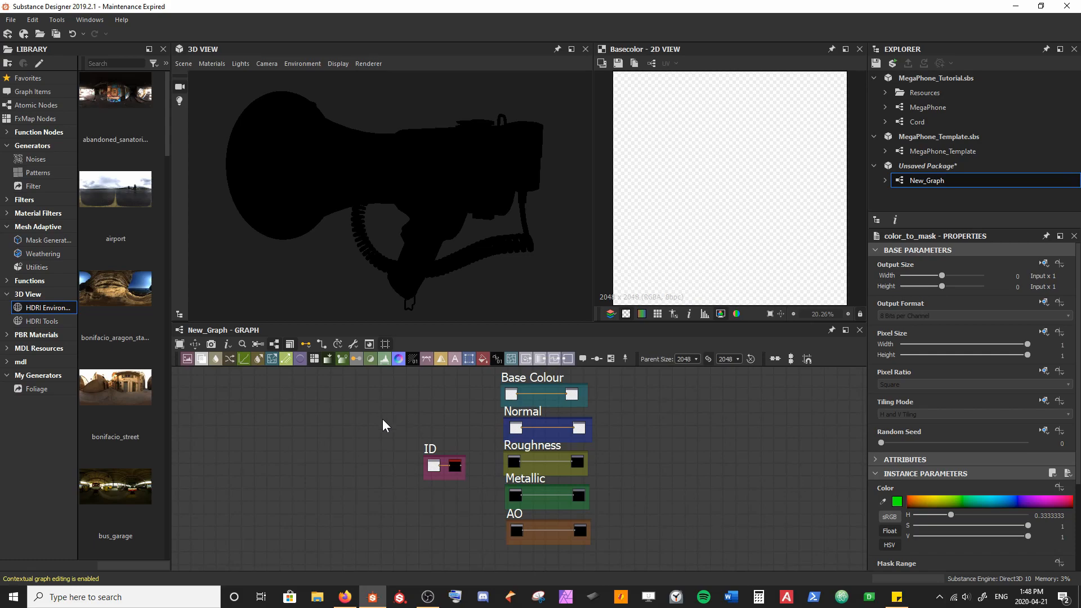